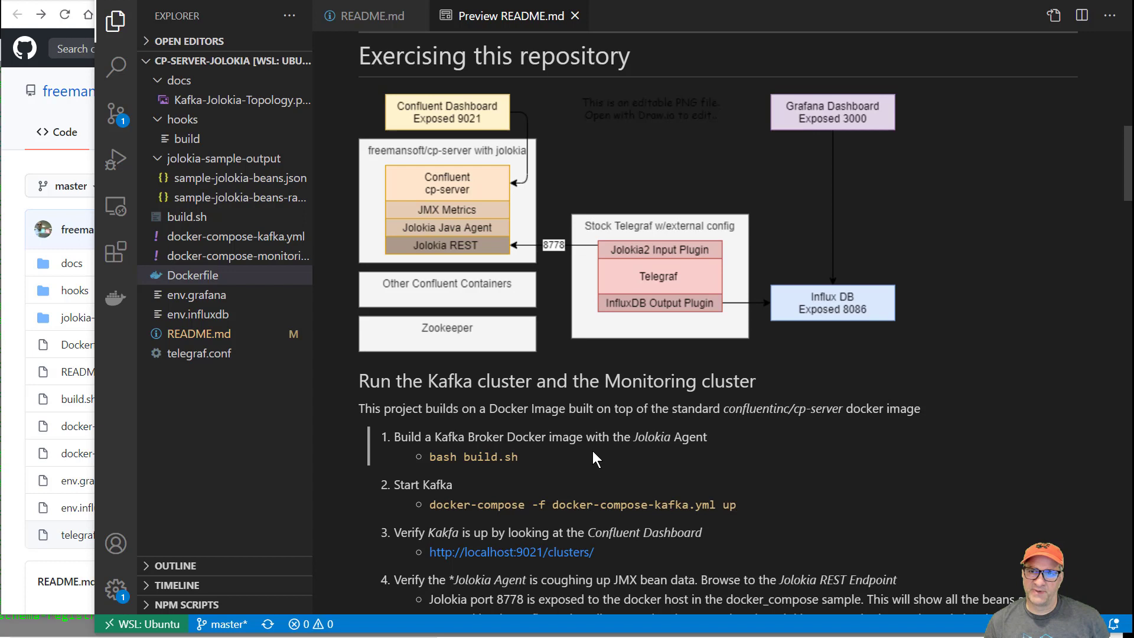
{"action": "mouse_move", "coordinate": [535, 477]}
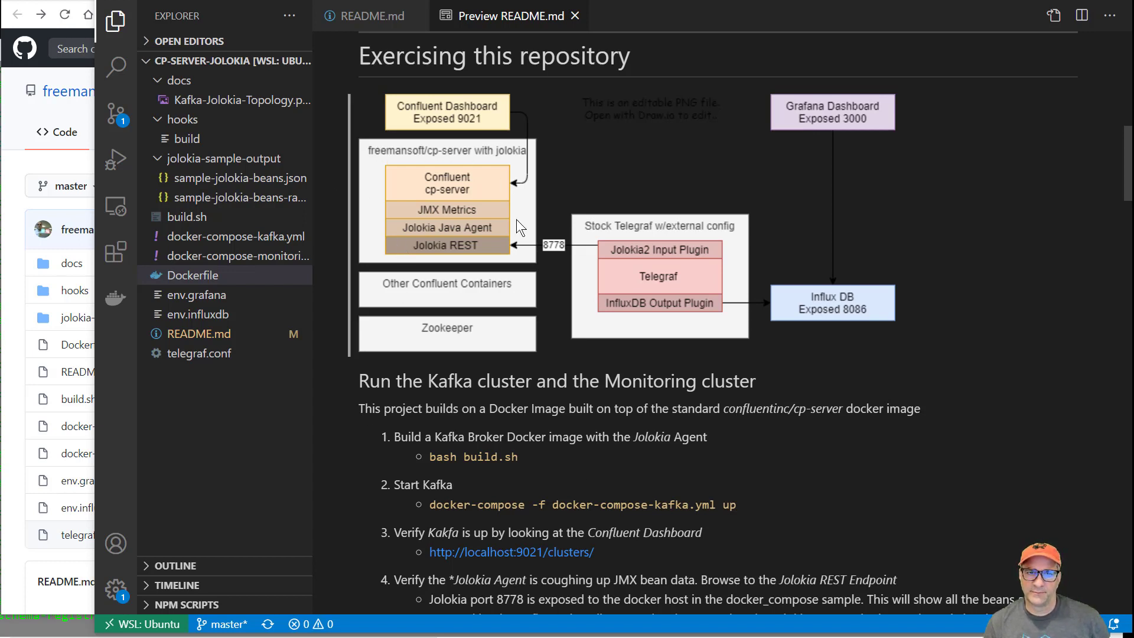
{"action": "mouse_move", "coordinate": [478, 298]}
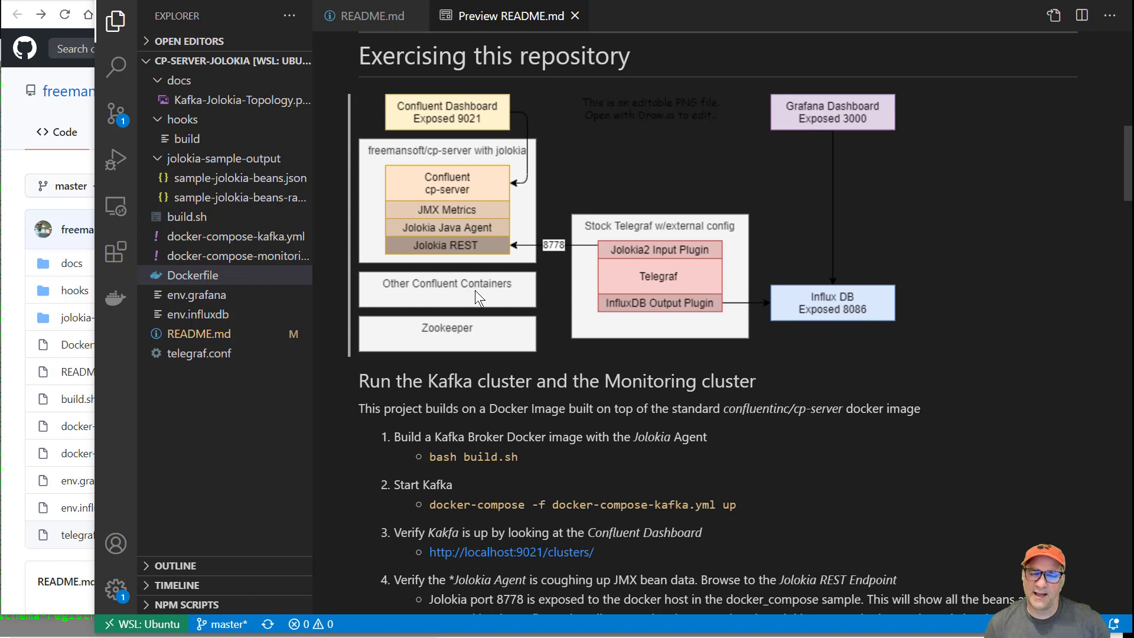
{"action": "mouse_move", "coordinate": [476, 248]}
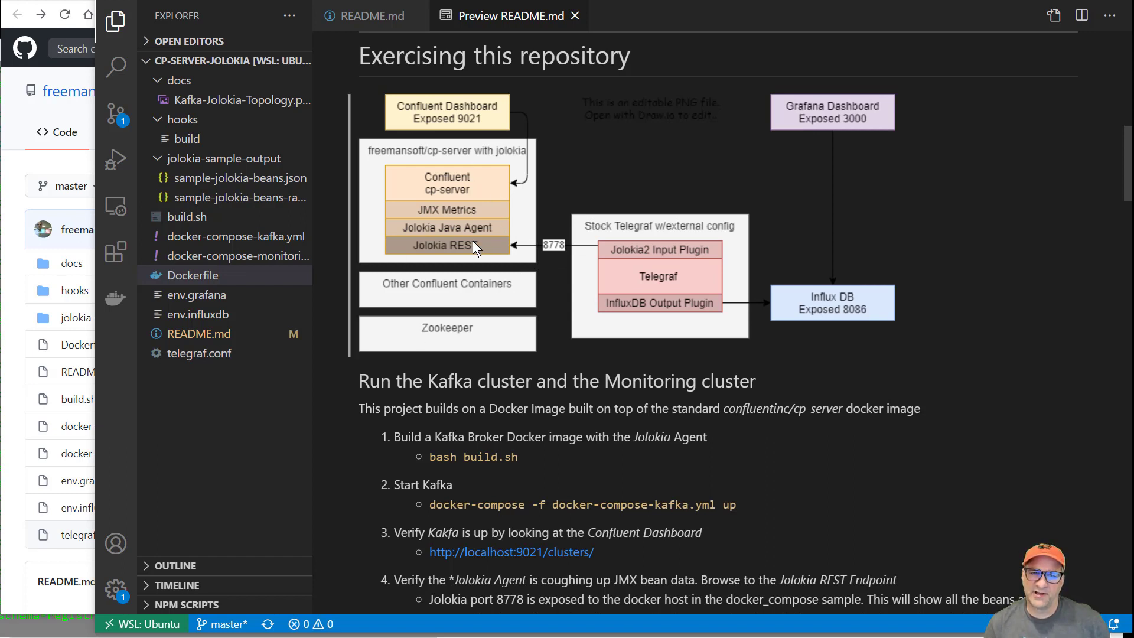
{"action": "mouse_move", "coordinate": [520, 309]}
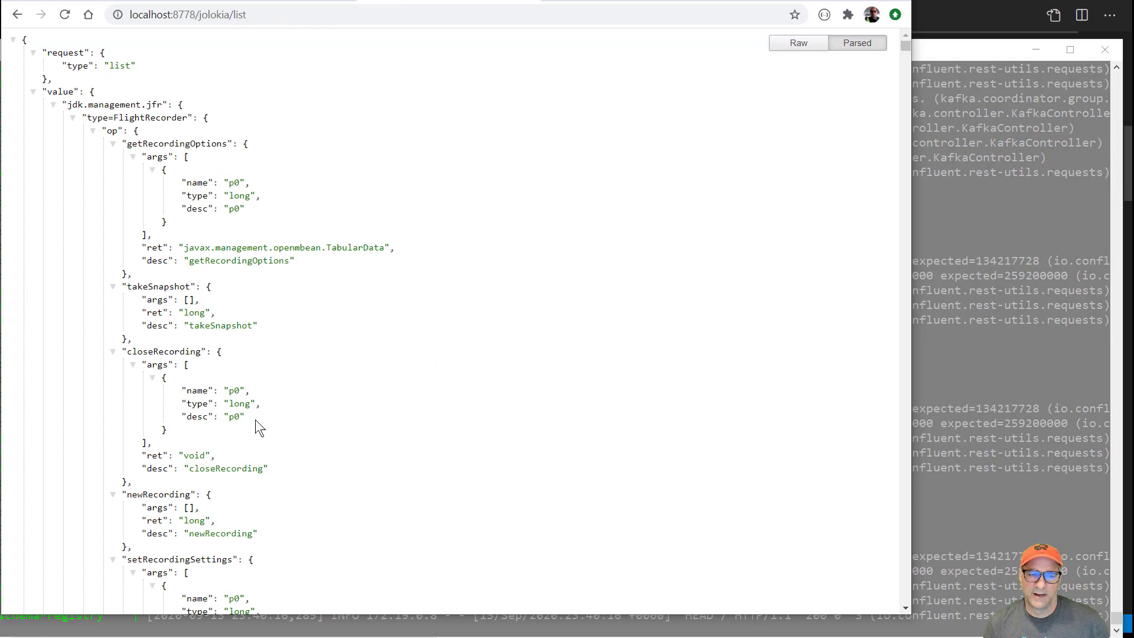
{"action": "mouse_move", "coordinate": [842, 116]}
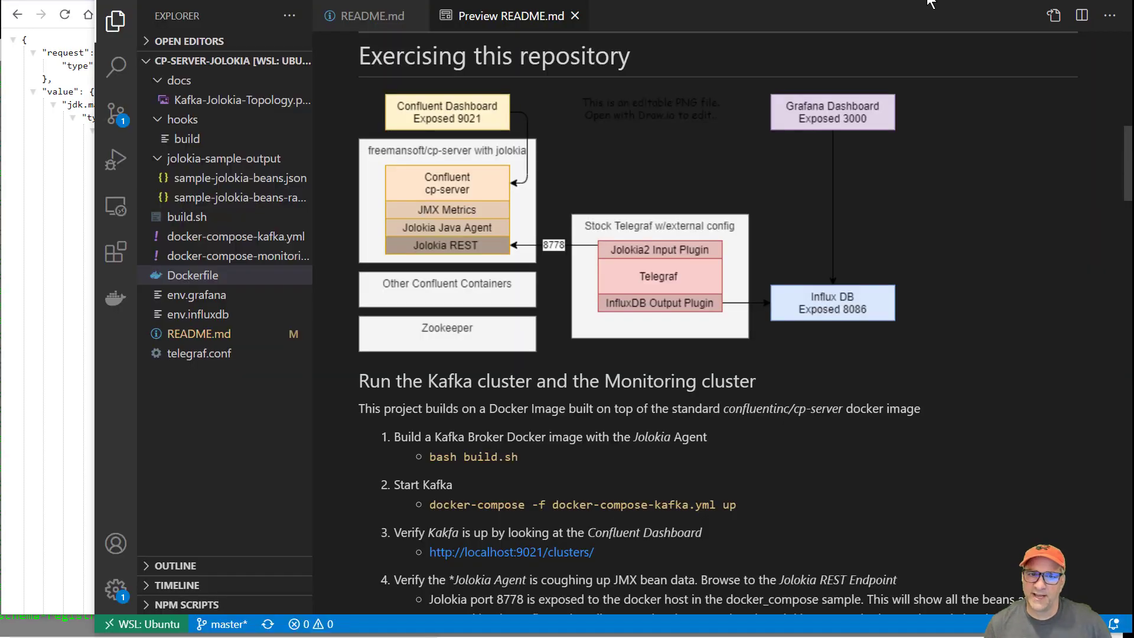
{"action": "mouse_move", "coordinate": [598, 250]}
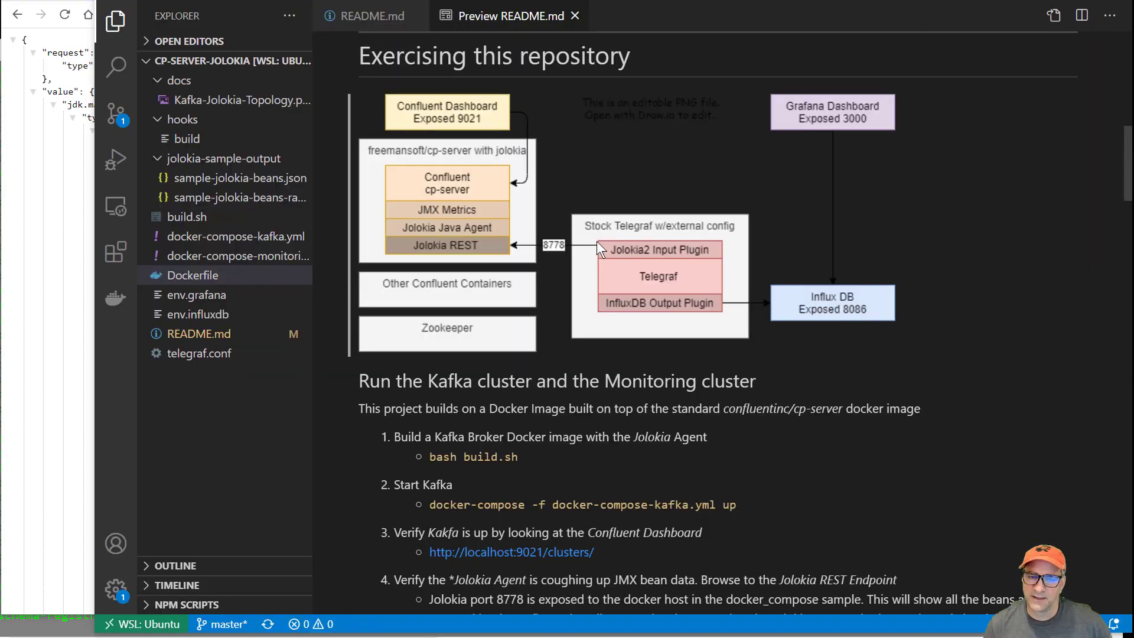
{"action": "mouse_move", "coordinate": [660, 281]}
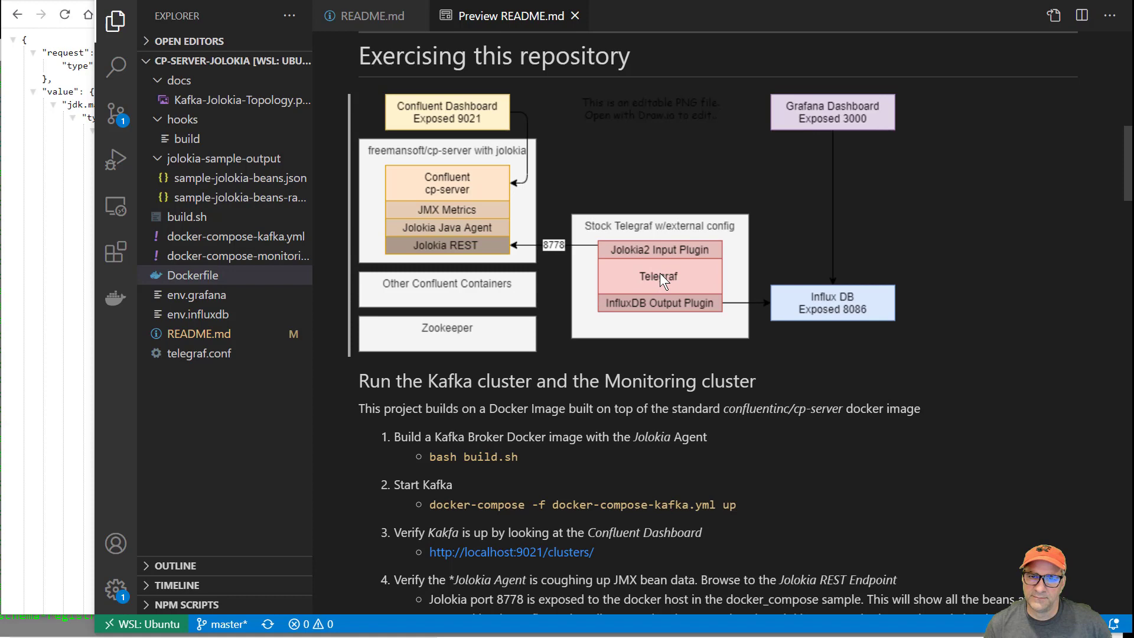
{"action": "mouse_move", "coordinate": [441, 257]}
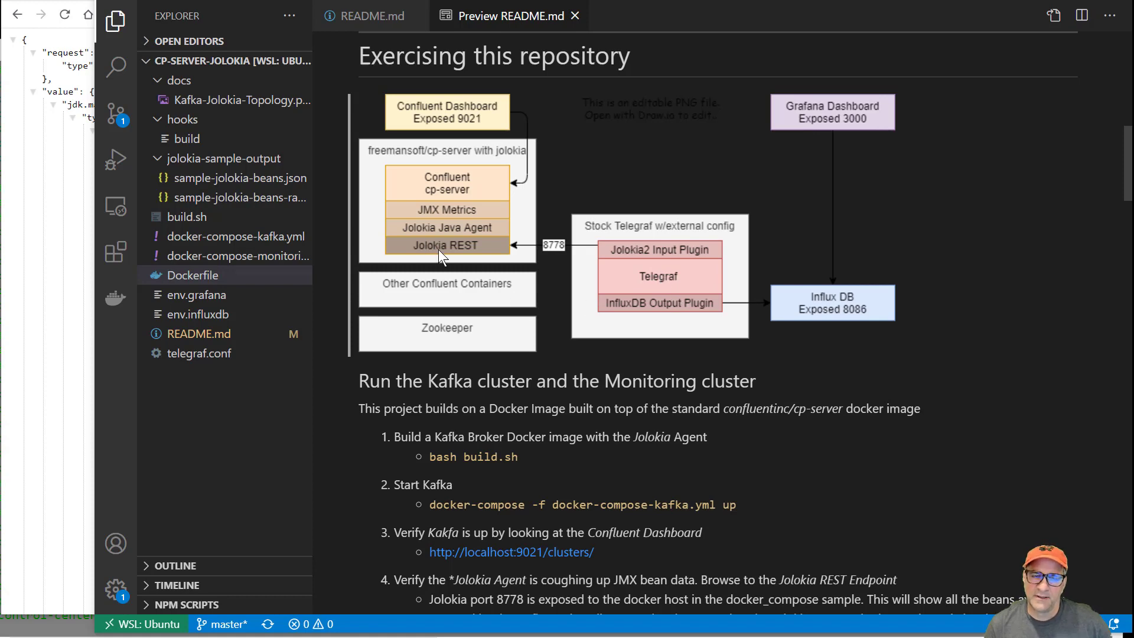
{"action": "mouse_move", "coordinate": [575, 293]}
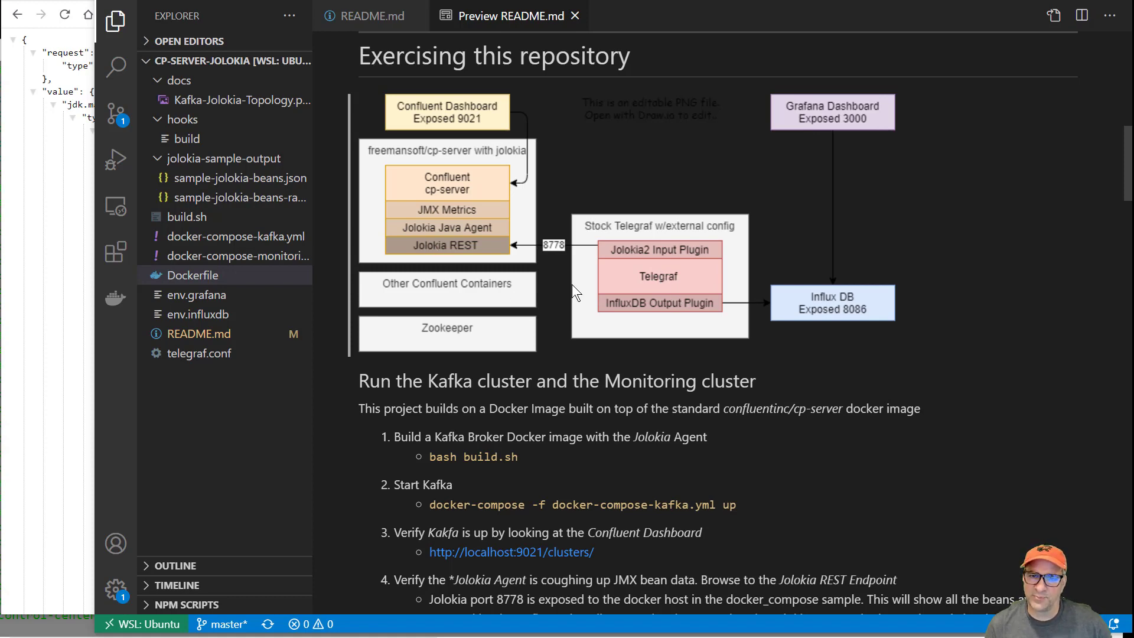
{"action": "mouse_move", "coordinate": [367, 418]}
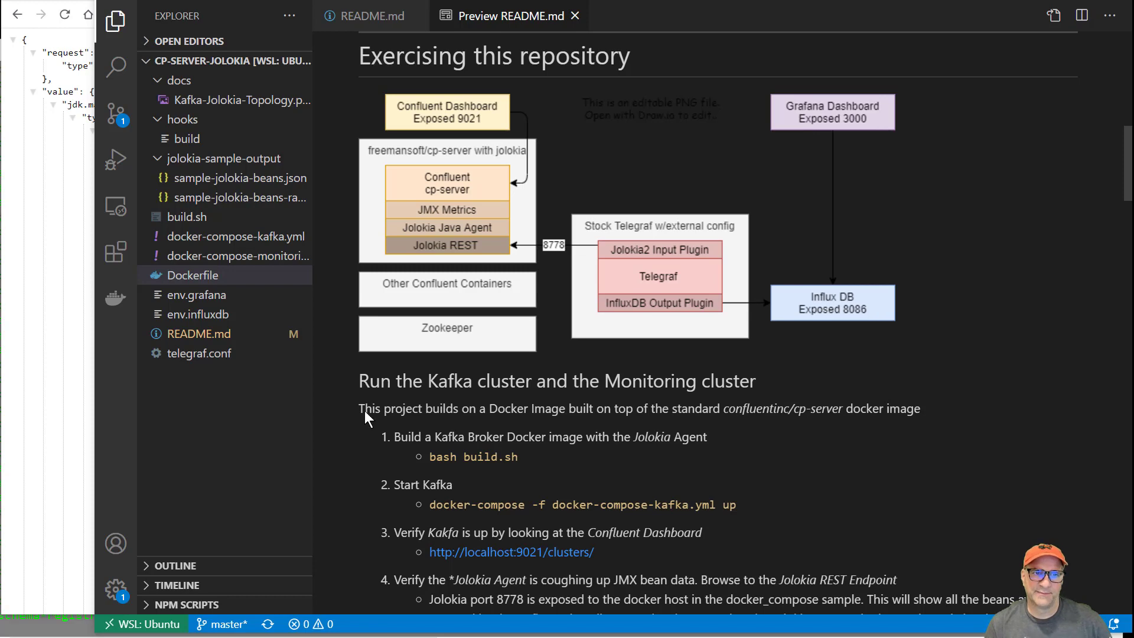
{"action": "mouse_move", "coordinate": [221, 362]}
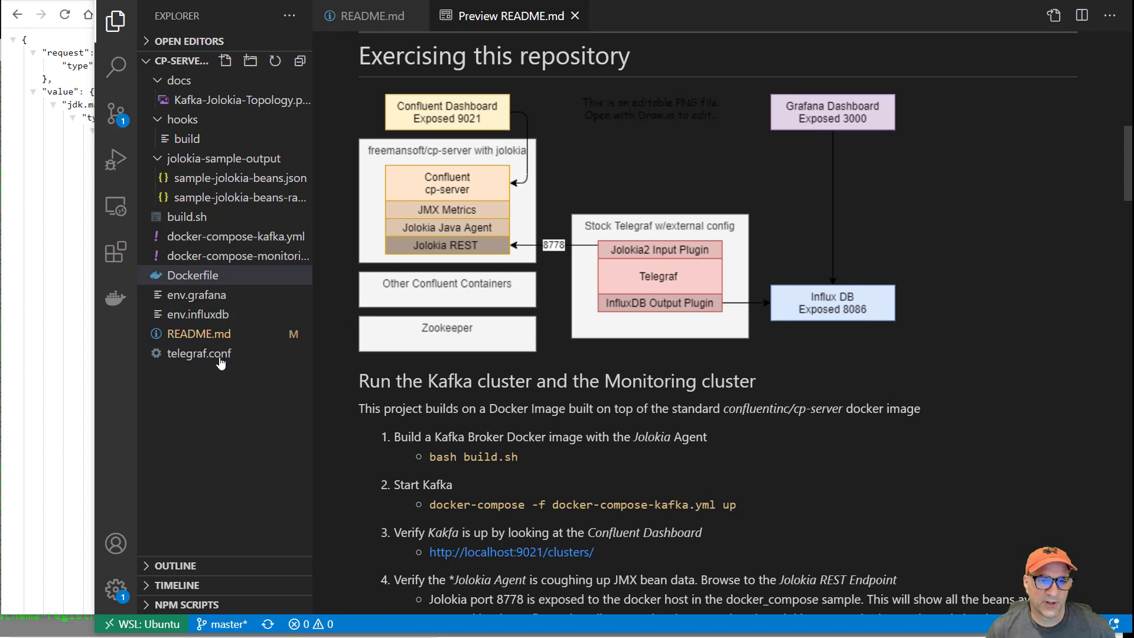
View telegraf.conf from its first line, then return to the README architecture diagram preview
{"action": "left_click", "coordinate": [199, 353]}
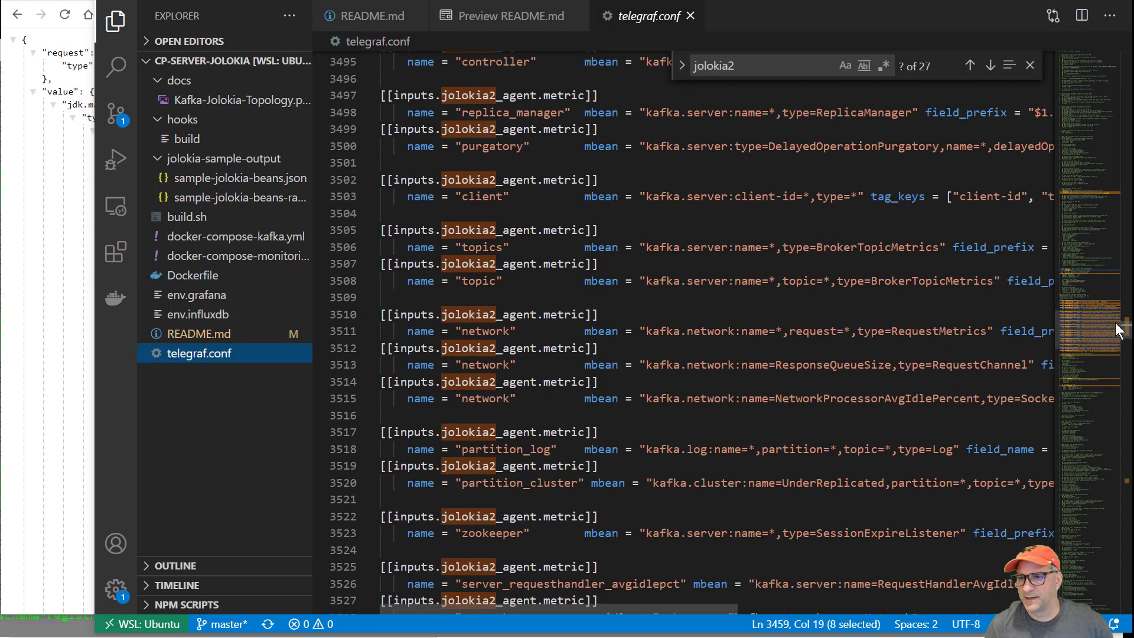
{"action": "key", "text": "ctrl+Home"}
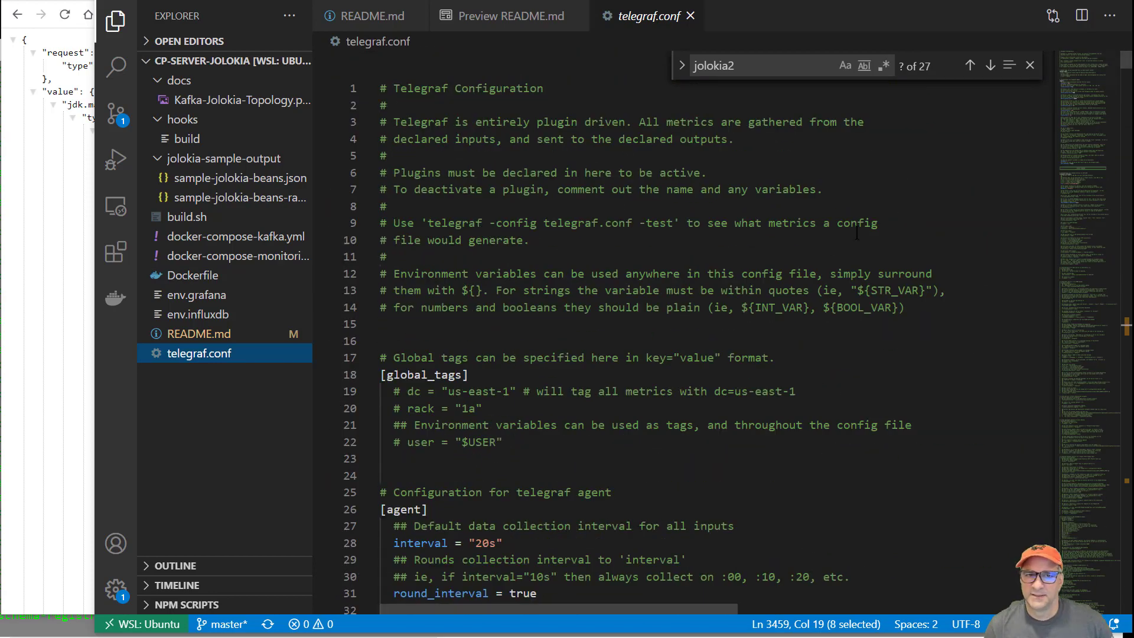
{"action": "mouse_move", "coordinate": [482, 54]}
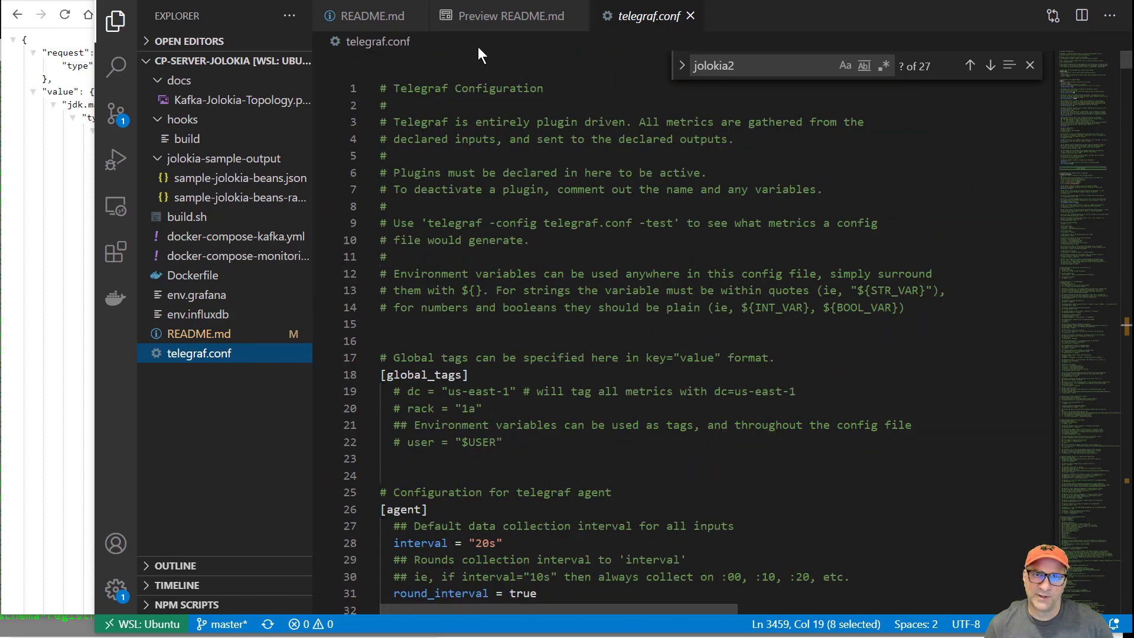
{"action": "left_click", "coordinate": [510, 15]}
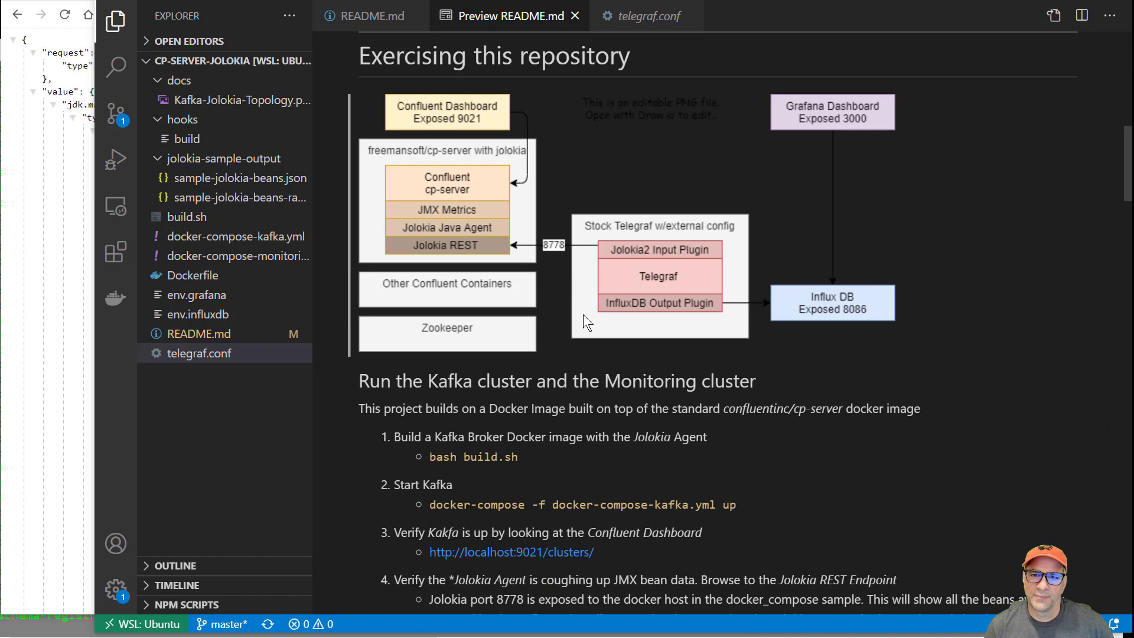
{"action": "mouse_move", "coordinate": [749, 263]}
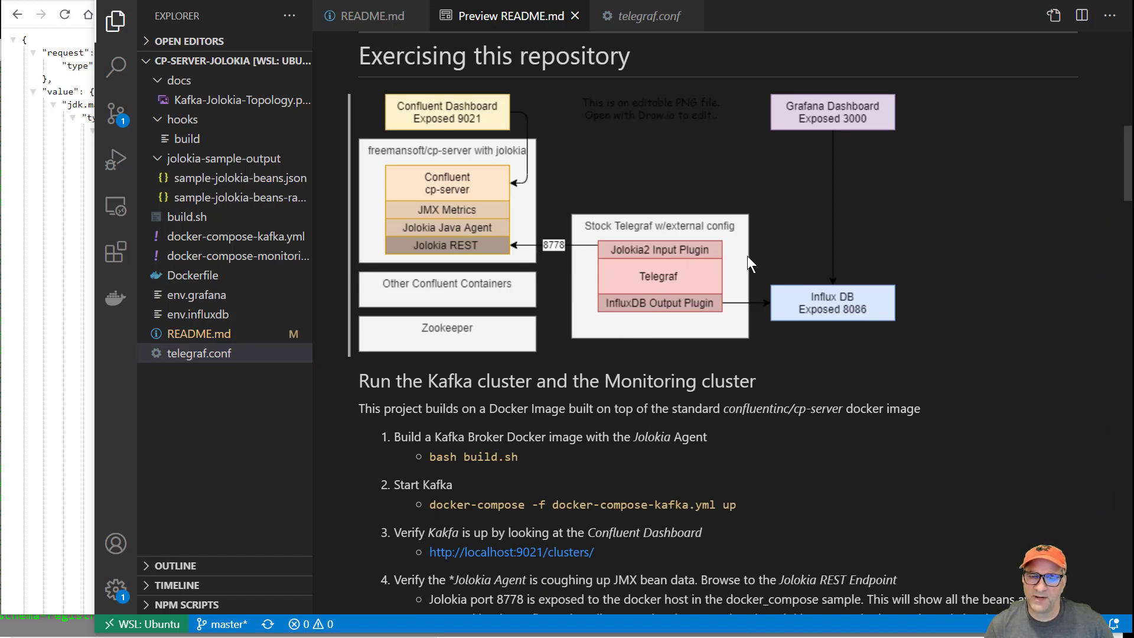
{"action": "mouse_move", "coordinate": [617, 341]}
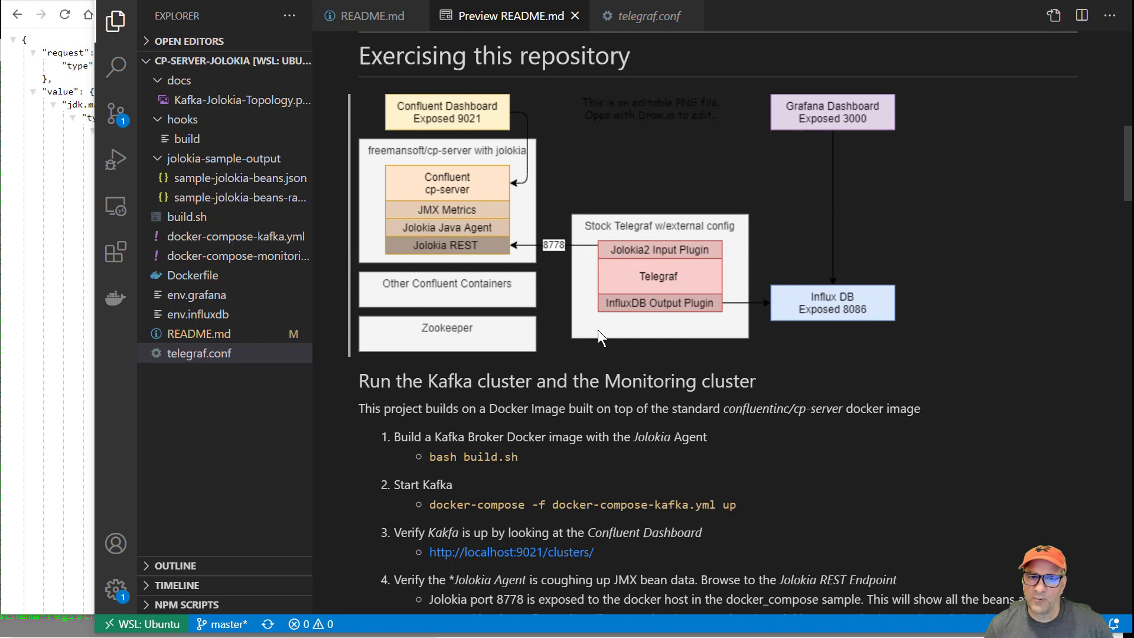
{"action": "mouse_move", "coordinate": [672, 306]}
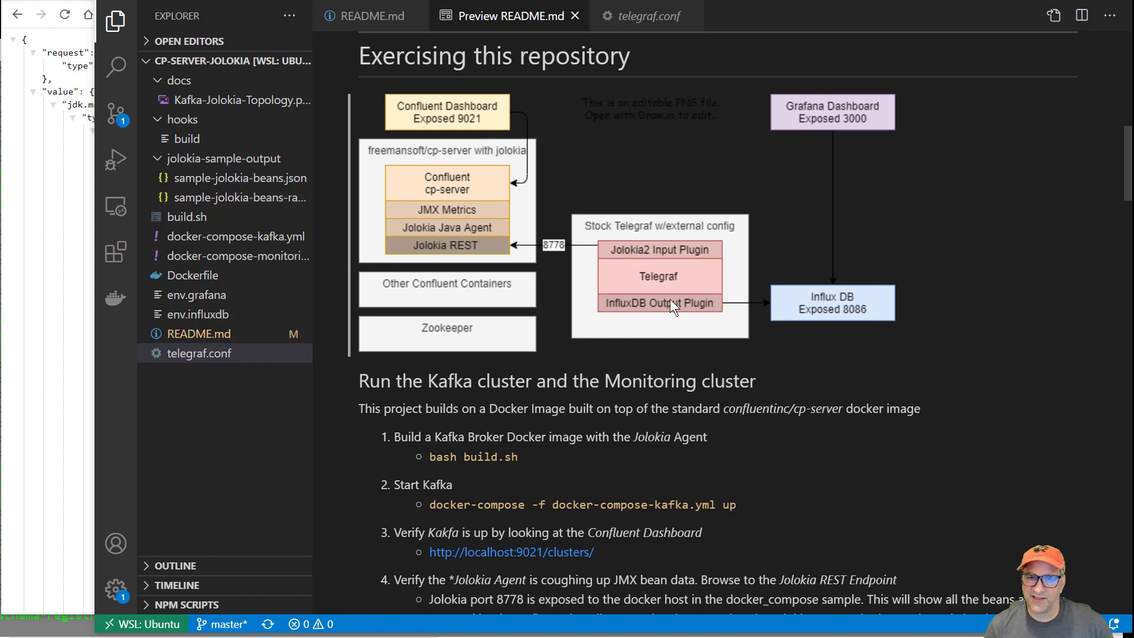
{"action": "mouse_move", "coordinate": [665, 346]}
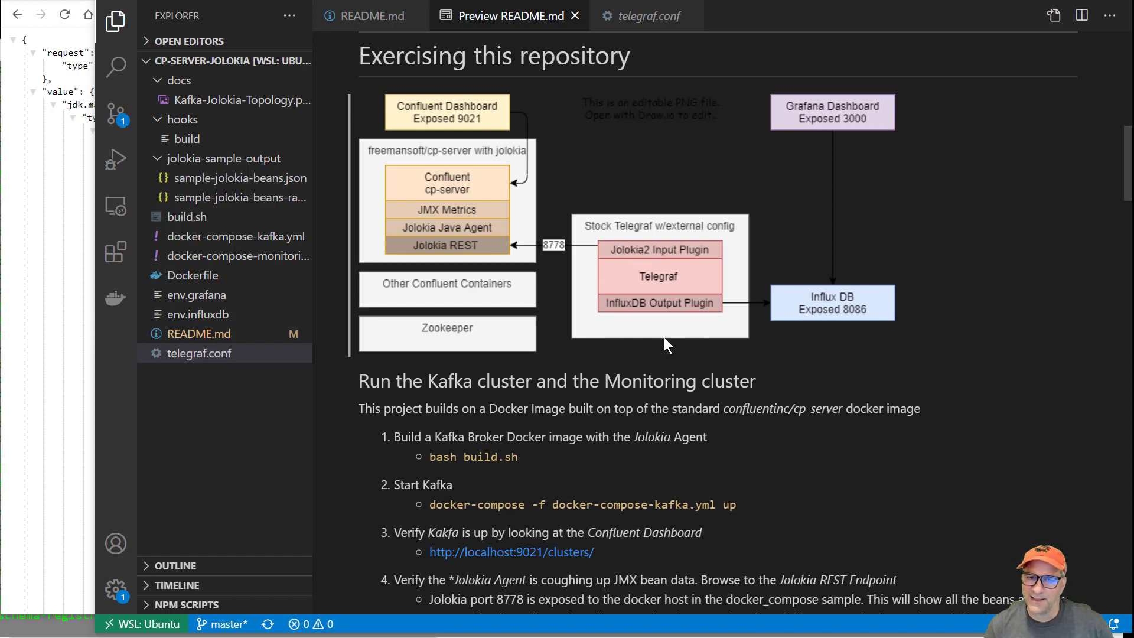
{"action": "mouse_move", "coordinate": [657, 292]}
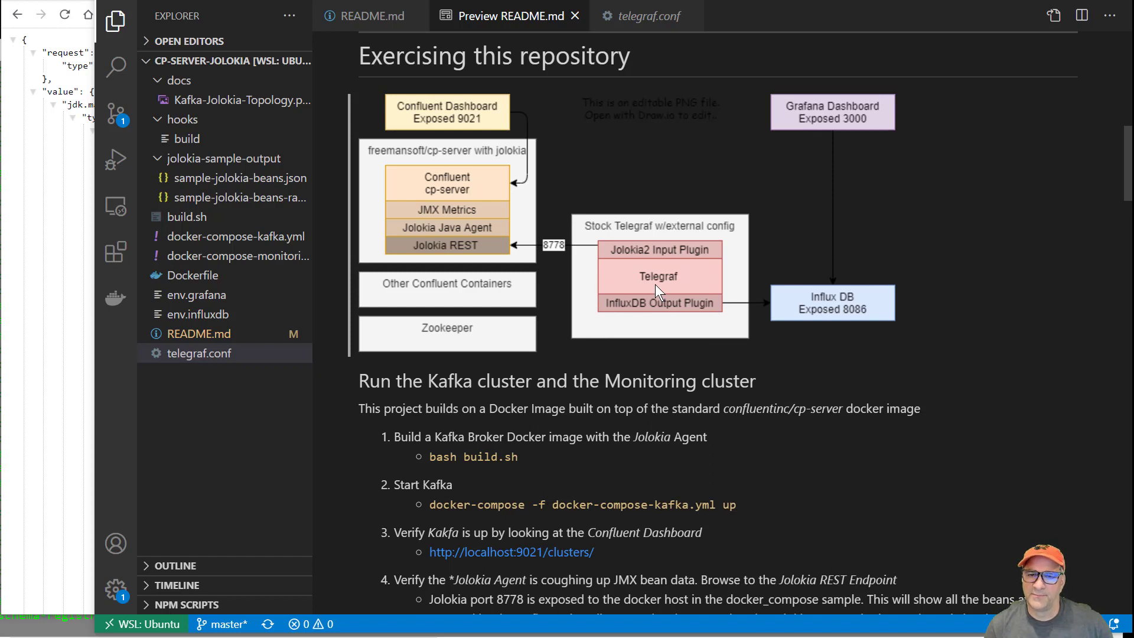
{"action": "mouse_move", "coordinate": [684, 287]}
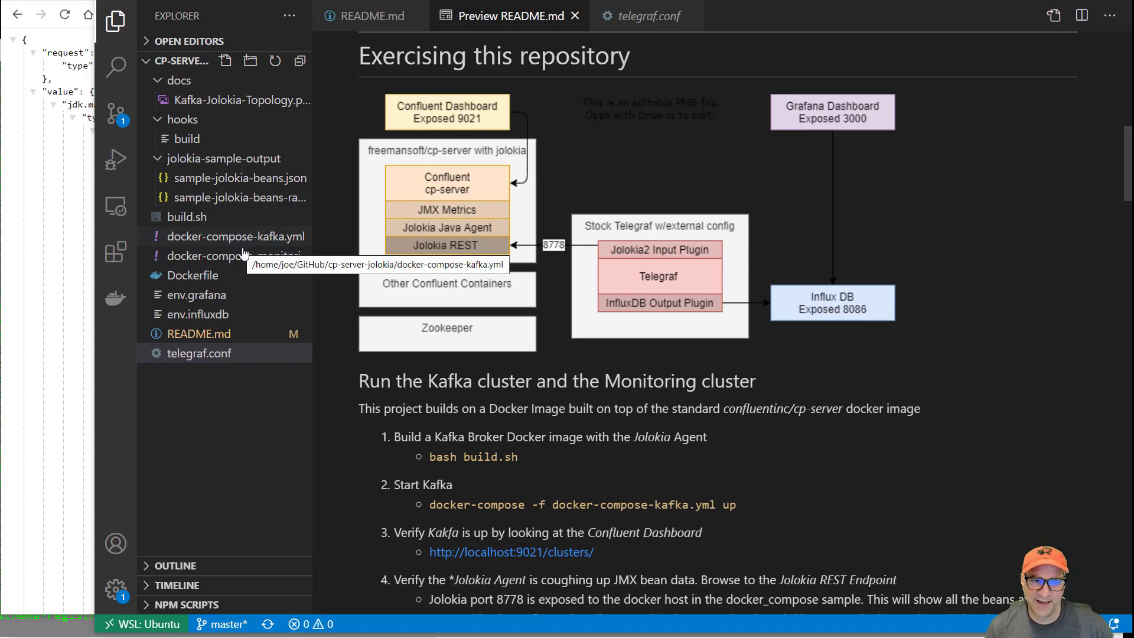
View docker-compose-monitoring.yml's telegraf service, then scroll through telegraf.conf
{"action": "left_click", "coordinate": [235, 256]}
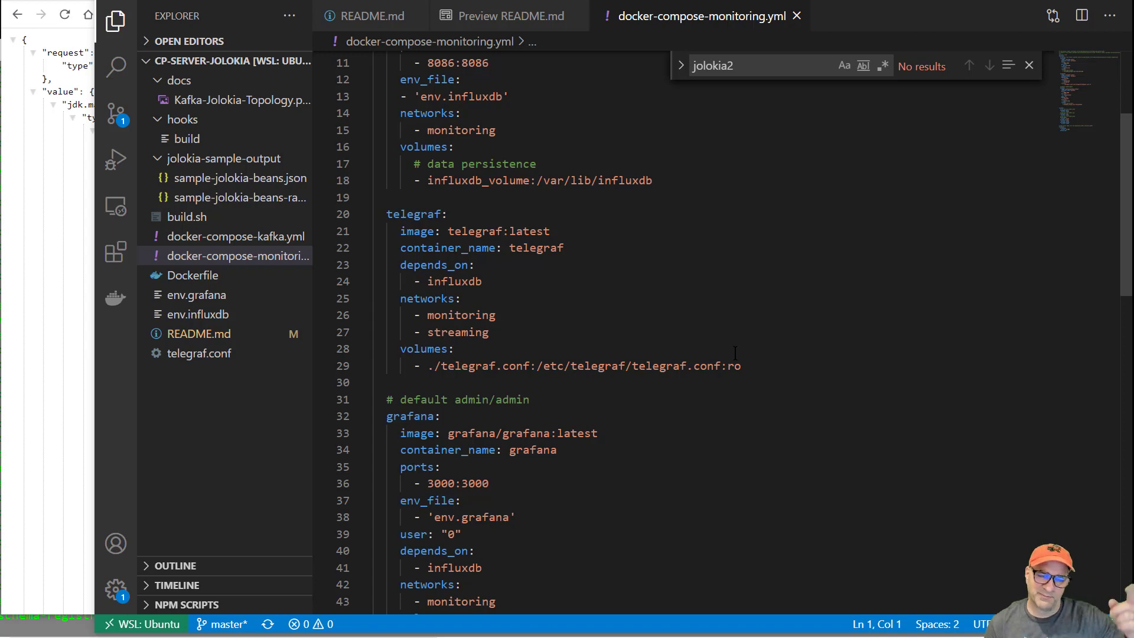
{"action": "left_click", "coordinate": [199, 353]}
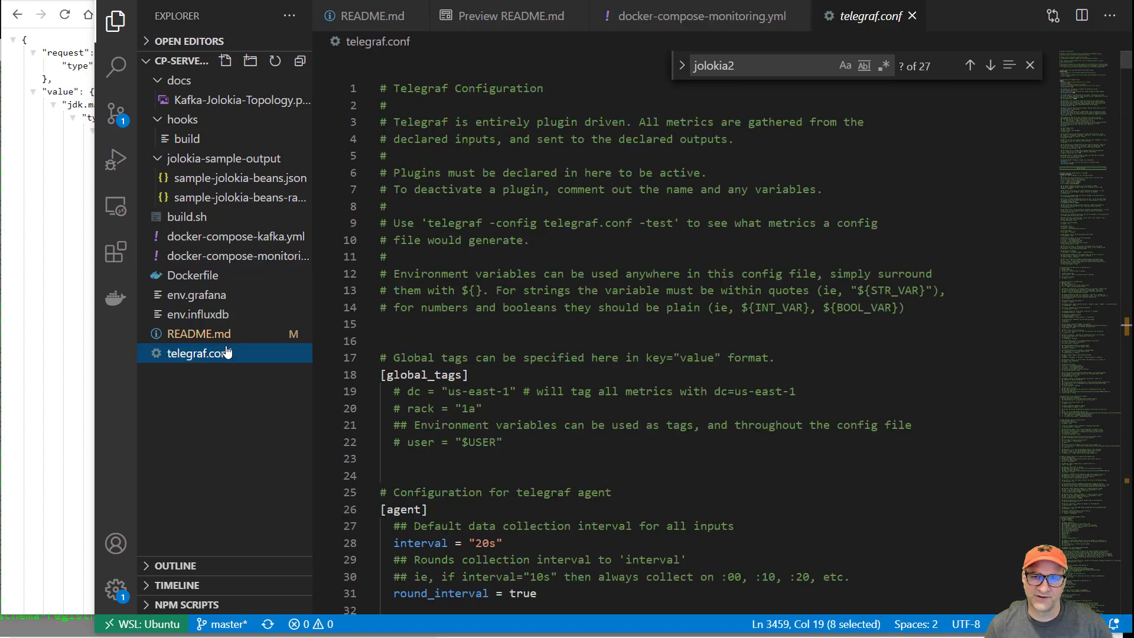
{"action": "scroll", "scroll_direction": "down", "scroll_amount": 3}
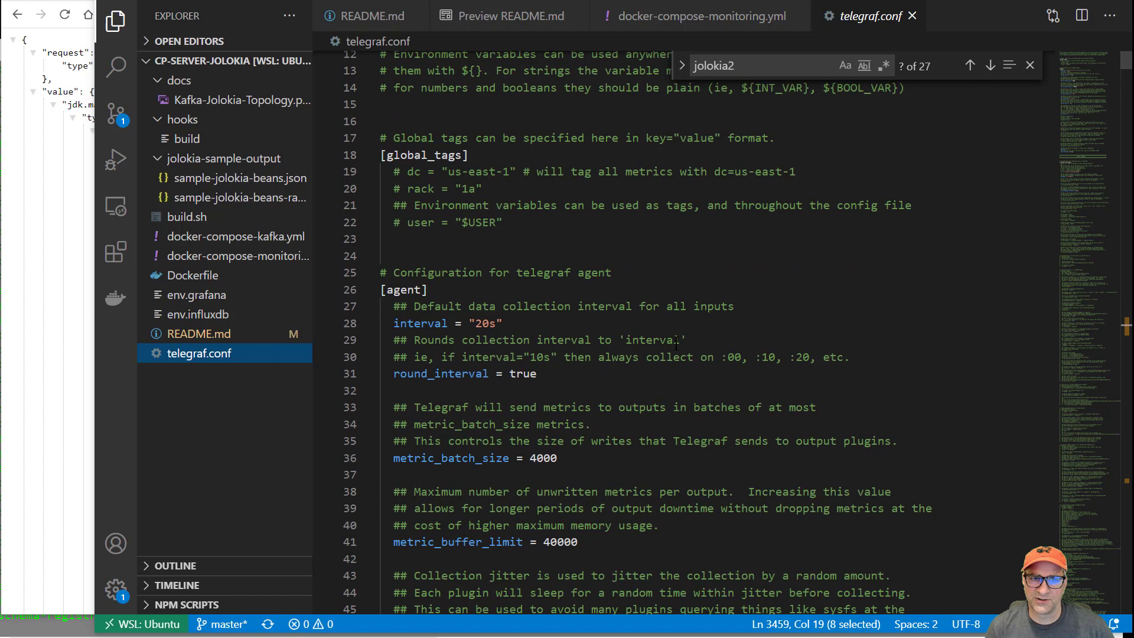
{"action": "scroll", "scroll_direction": "down", "scroll_amount": 3}
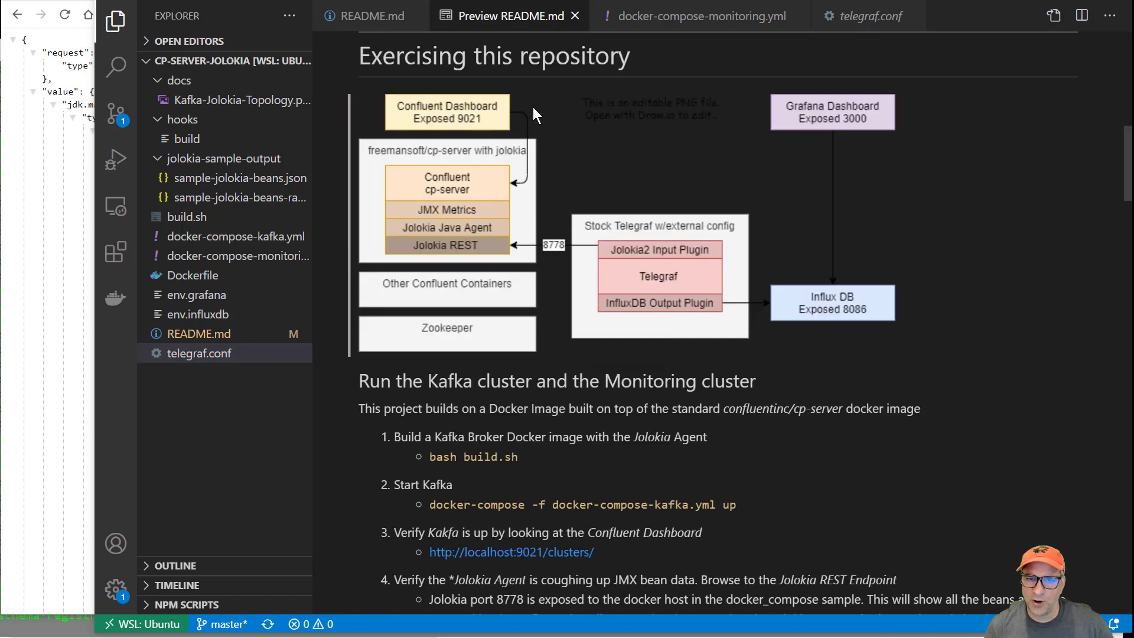
{"action": "mouse_move", "coordinate": [639, 323]}
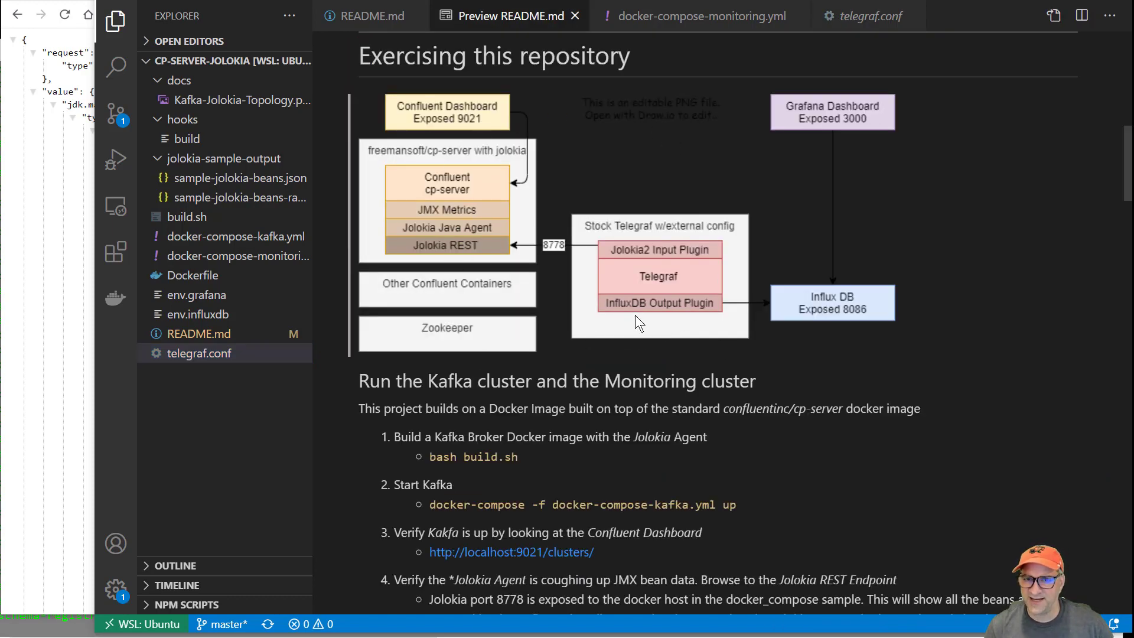
{"action": "mouse_move", "coordinate": [651, 317]}
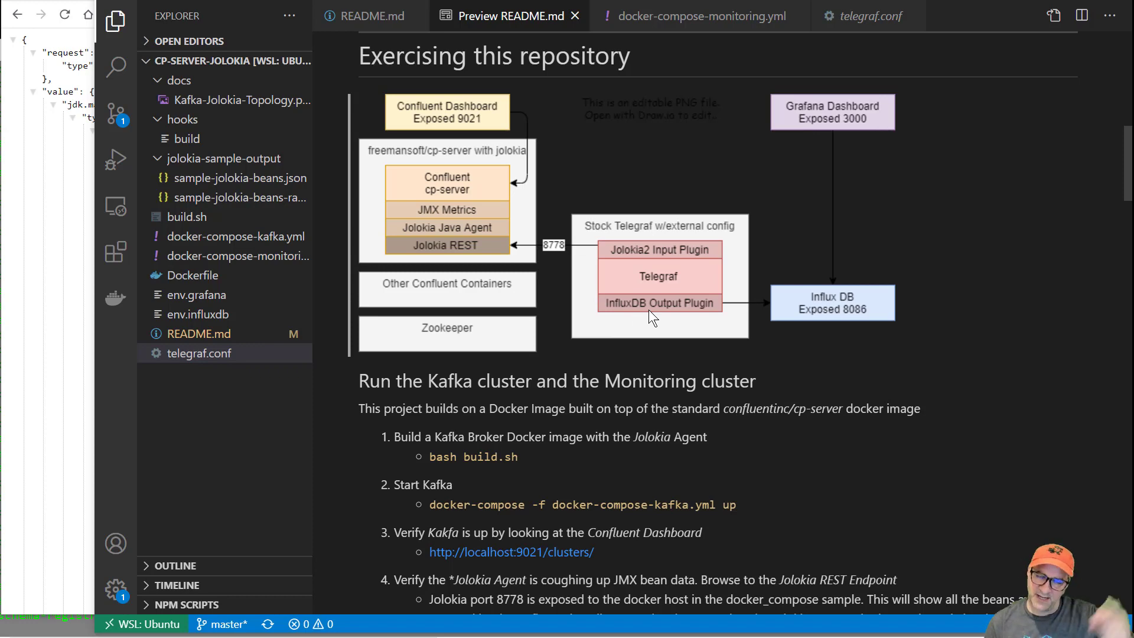
{"action": "mouse_move", "coordinate": [845, 40]}
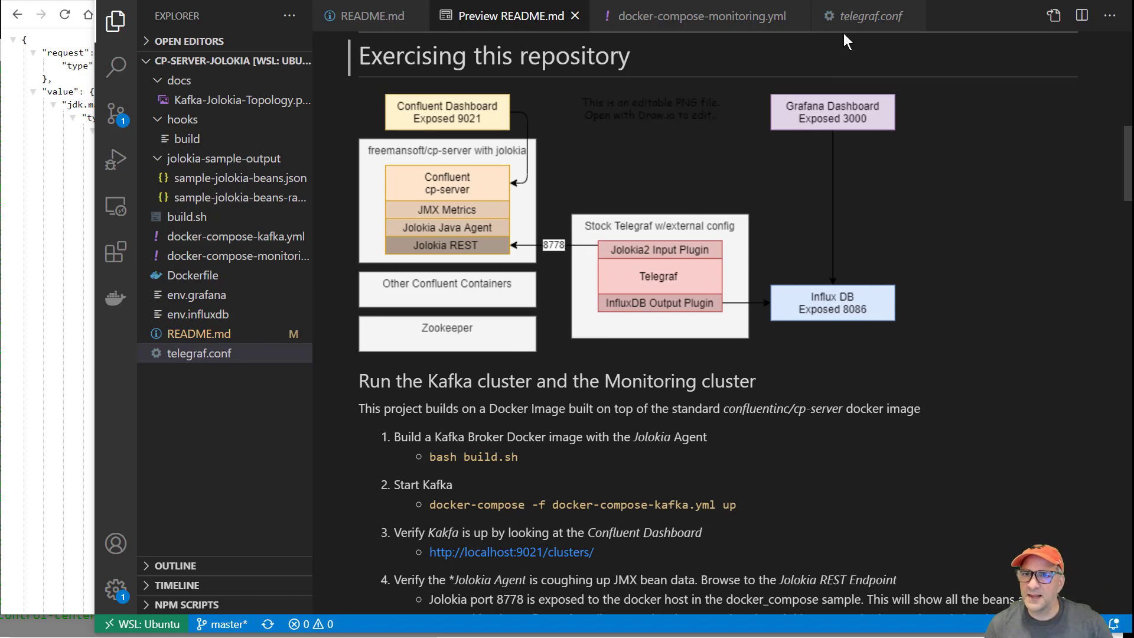
{"action": "left_click", "coordinate": [865, 15]}
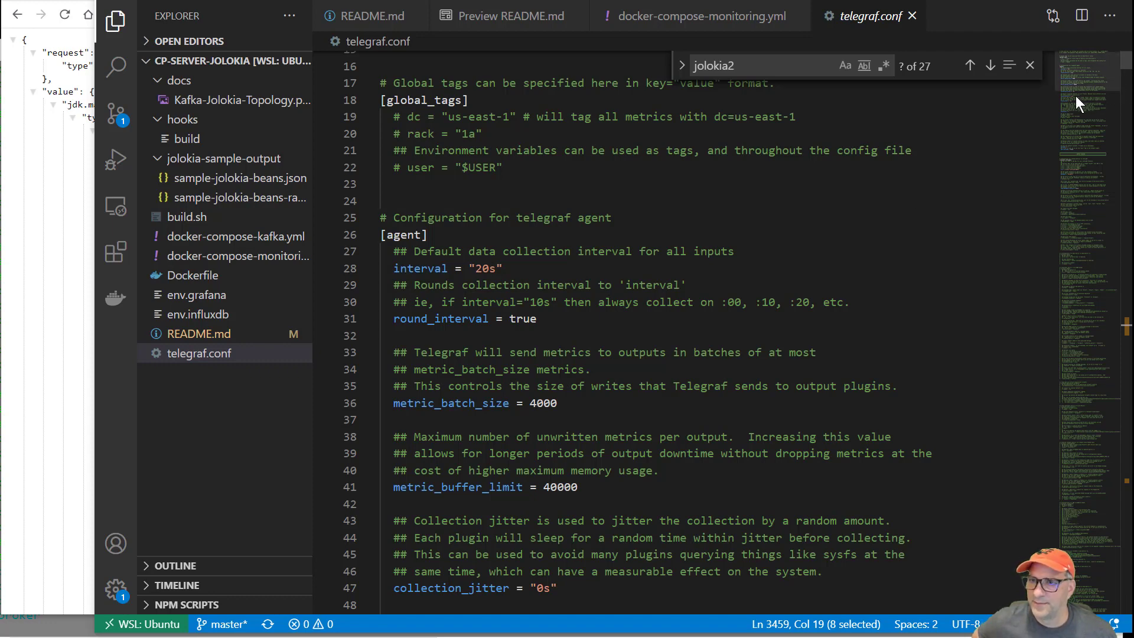
{"action": "scroll", "scroll_direction": "down", "scroll_amount": 3}
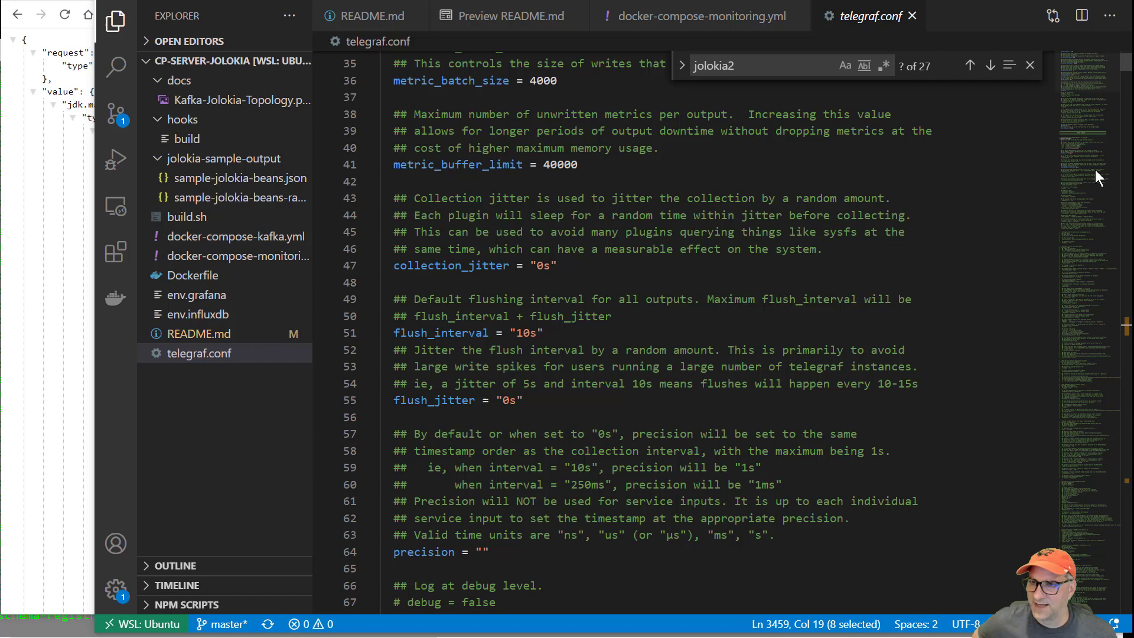
{"action": "mouse_move", "coordinate": [1096, 174]}
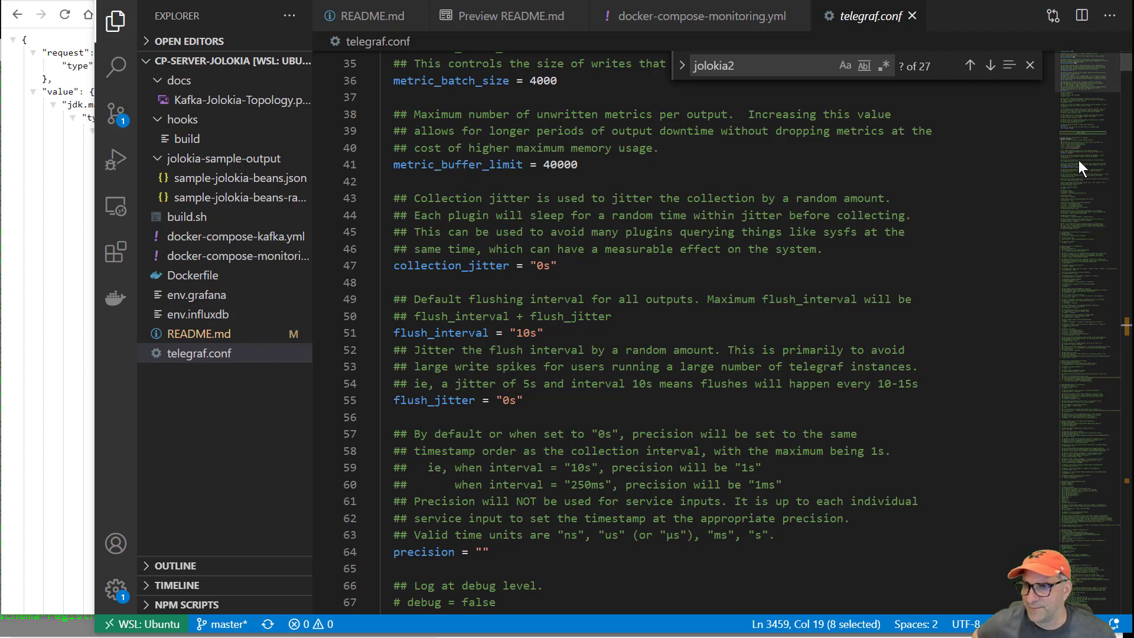
{"action": "scroll", "scroll_direction": "down", "scroll_amount": 3}
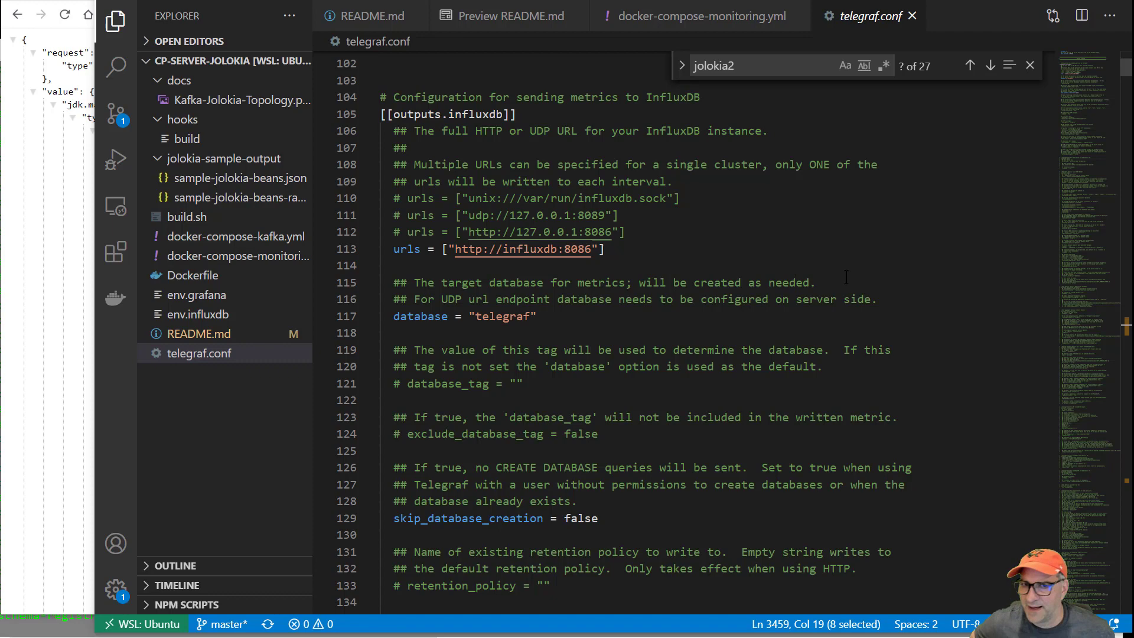
{"action": "left_click", "coordinate": [760, 65]}
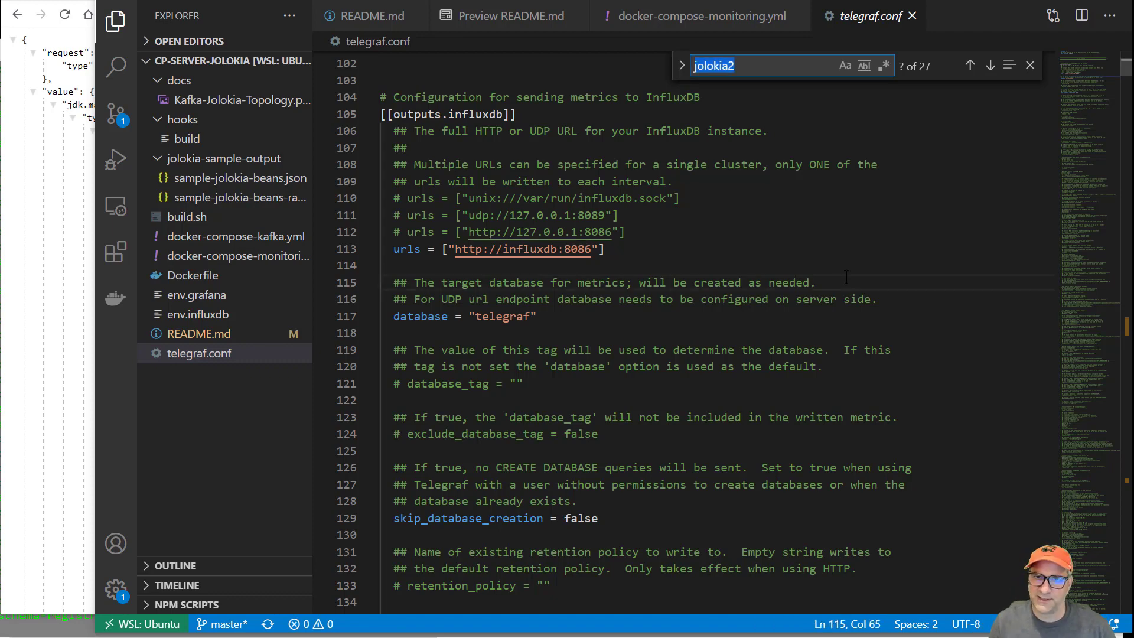
{"action": "left_click", "coordinate": [969, 66]}
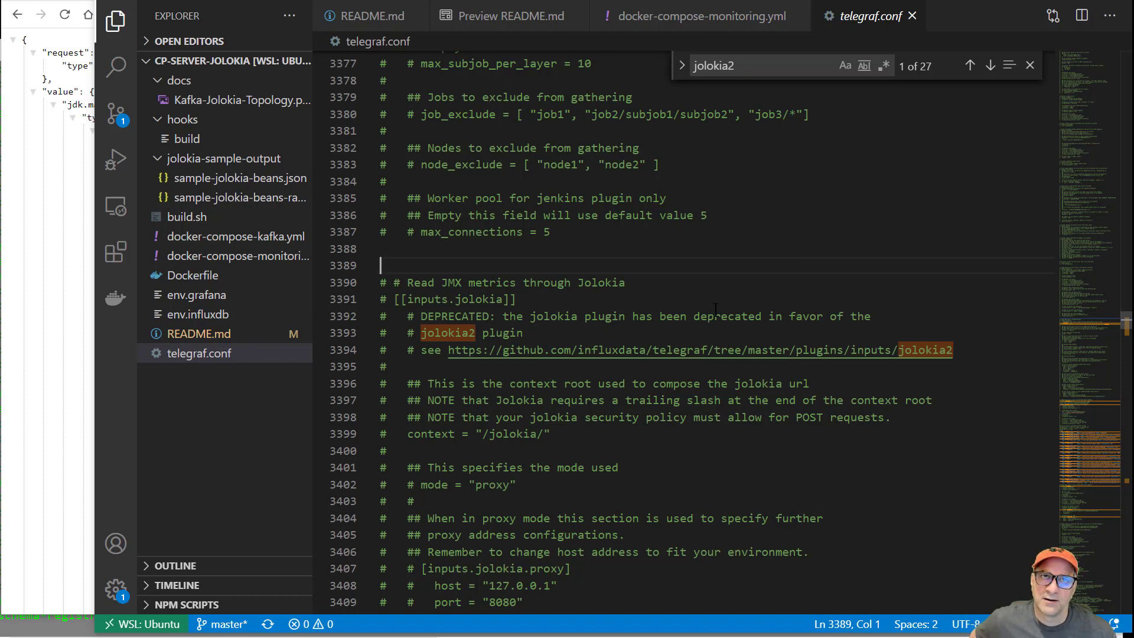
{"action": "triple_click", "coordinate": [767, 65]}
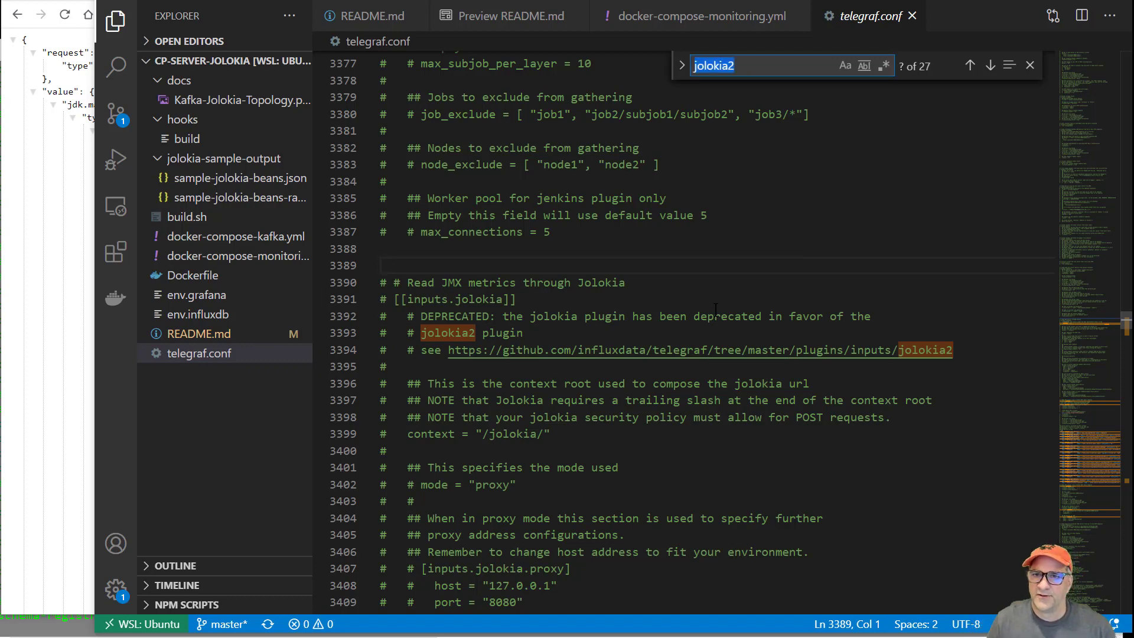
{"action": "left_click", "coordinate": [969, 65]}
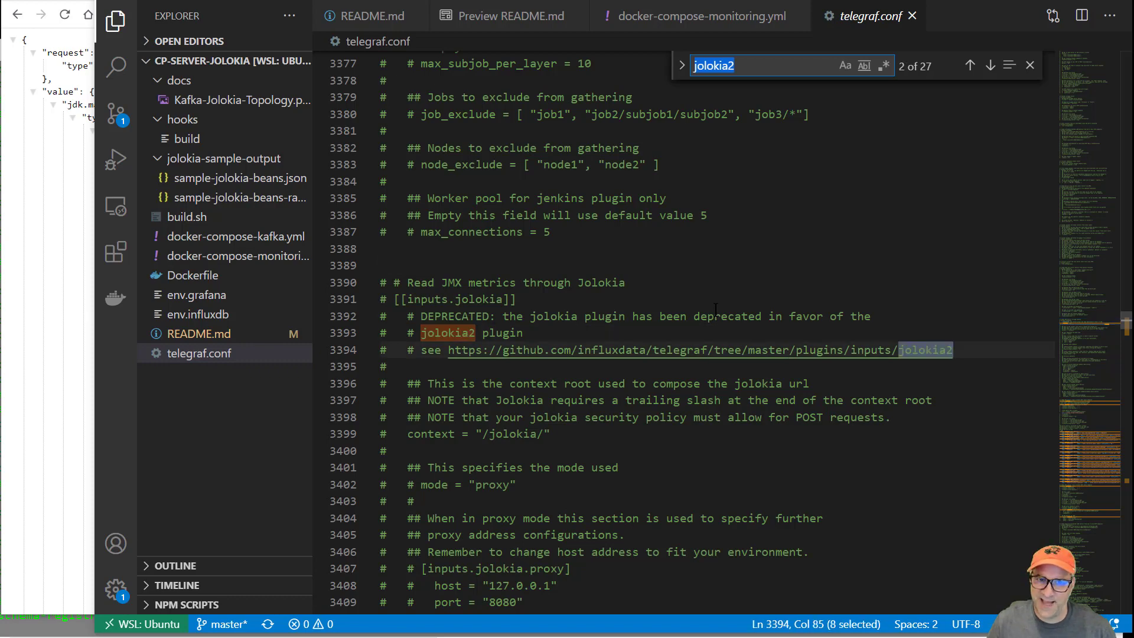
{"action": "left_click", "coordinate": [970, 66]}
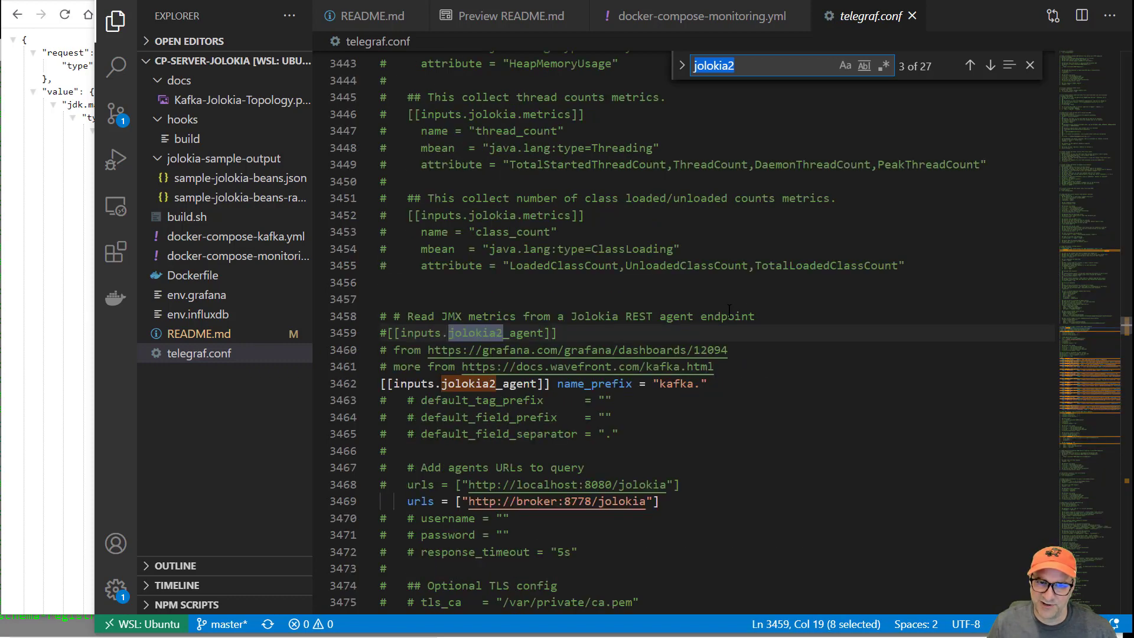
{"action": "scroll", "scroll_direction": "down", "scroll_amount": 3}
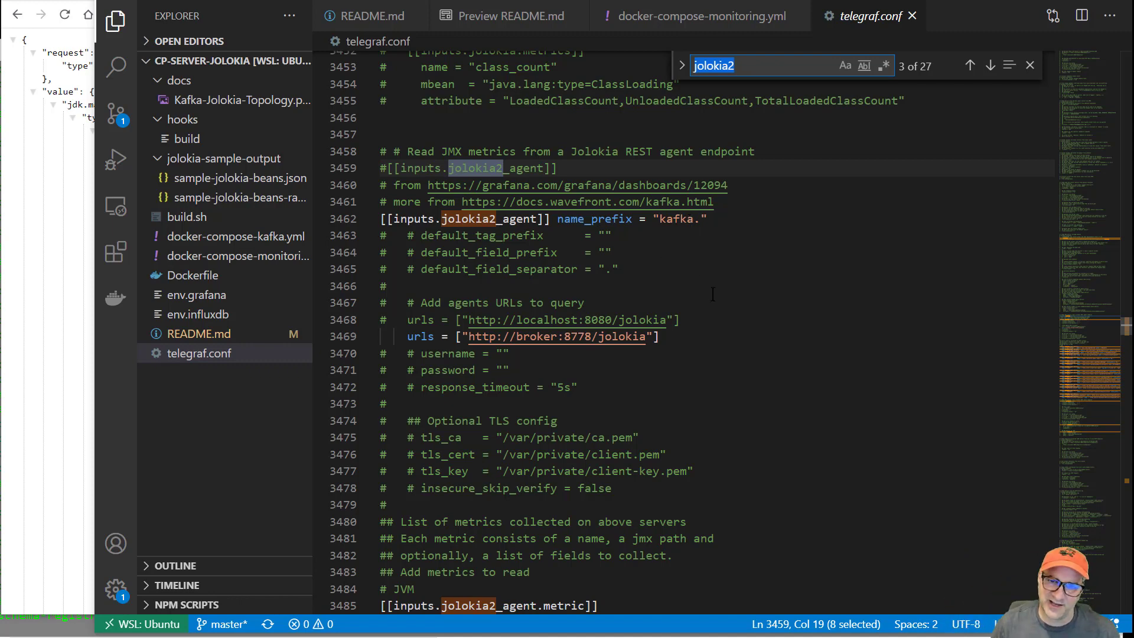
{"action": "scroll", "scroll_direction": "down", "scroll_amount": 3}
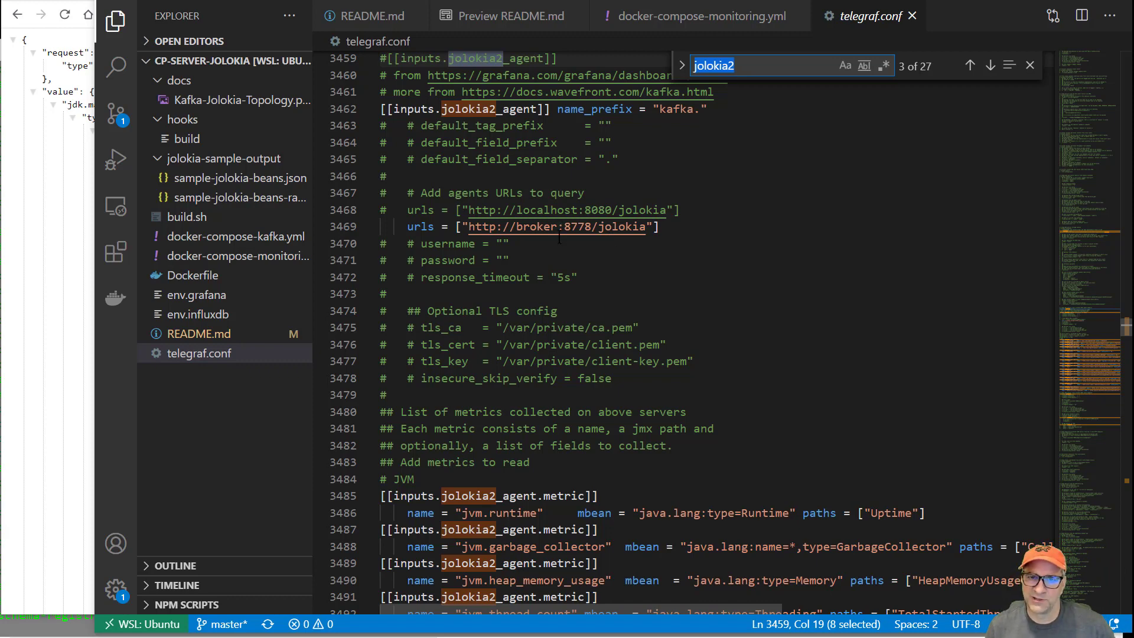
{"action": "mouse_move", "coordinate": [565, 210]}
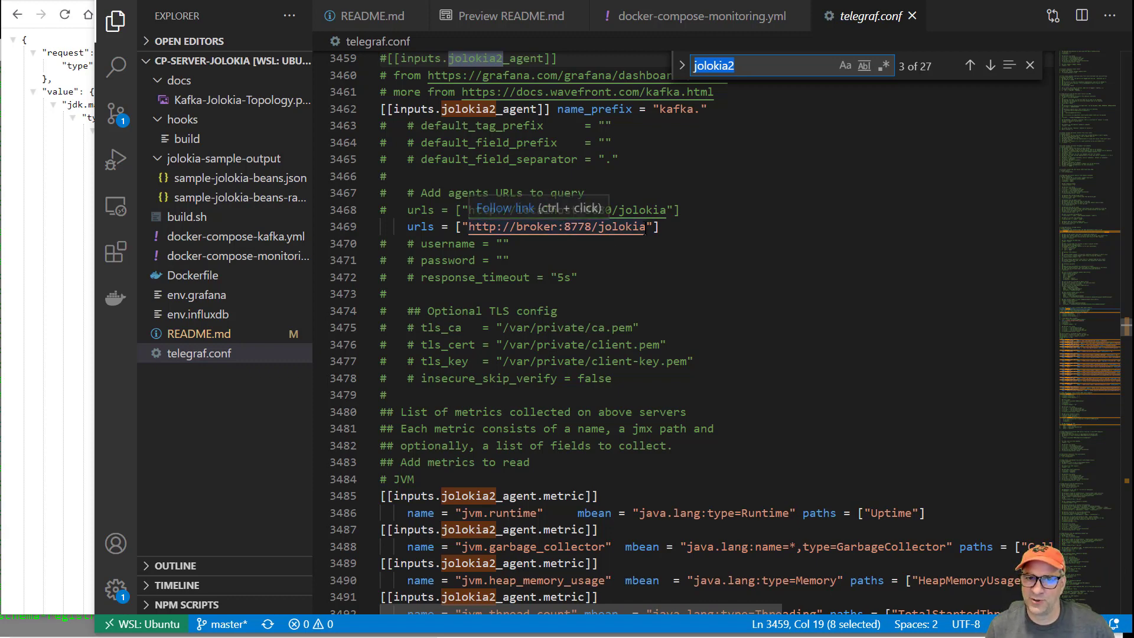
{"action": "mouse_move", "coordinate": [668, 331]}
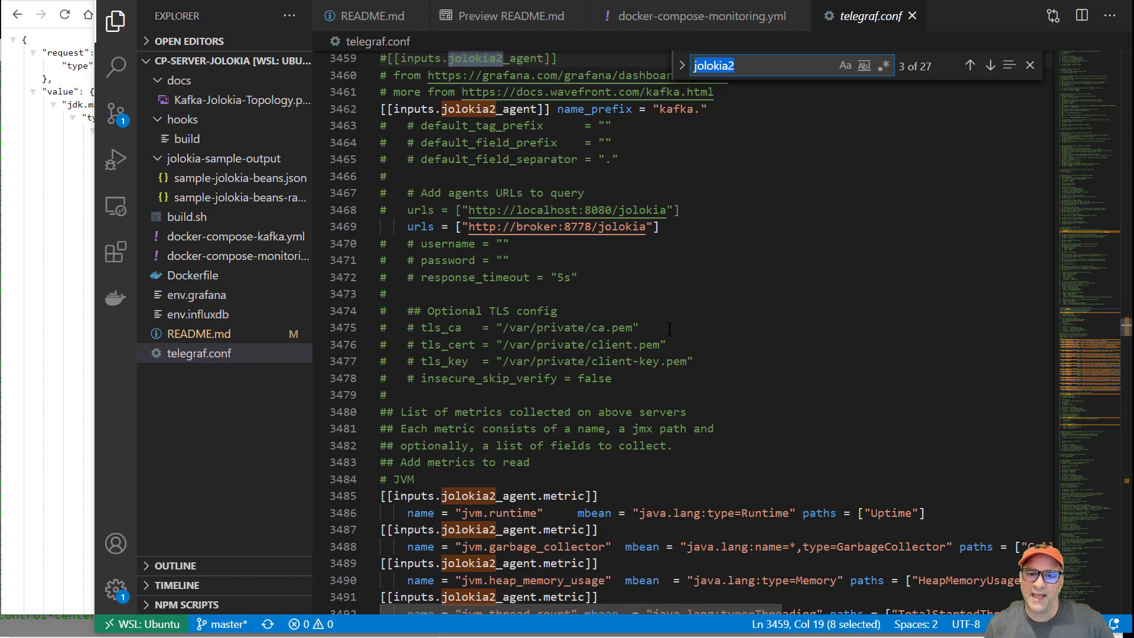
{"action": "scroll", "scroll_direction": "down", "scroll_amount": 3}
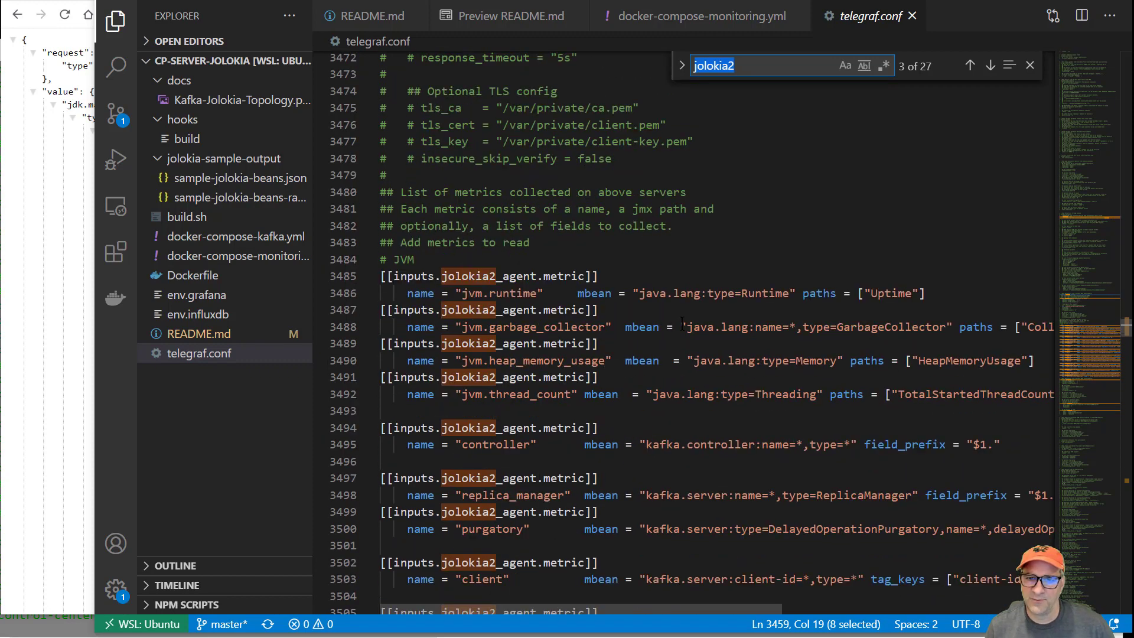
{"action": "scroll", "scroll_direction": "down", "scroll_amount": 3}
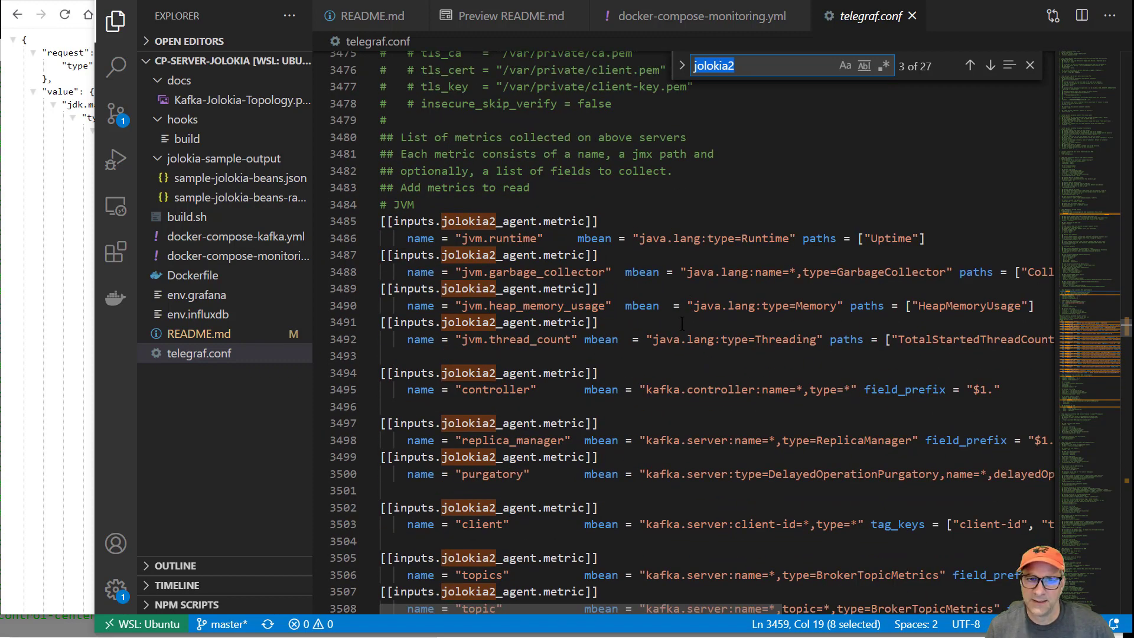
{"action": "scroll", "scroll_direction": "down", "scroll_amount": 3}
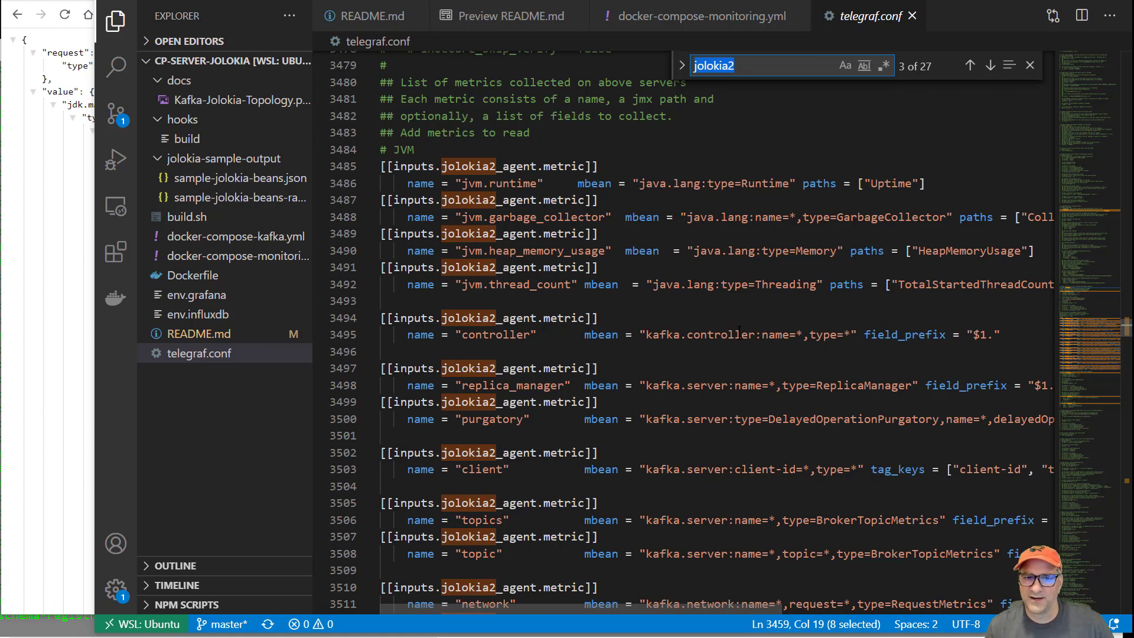
{"action": "scroll", "scroll_direction": "down", "scroll_amount": 3}
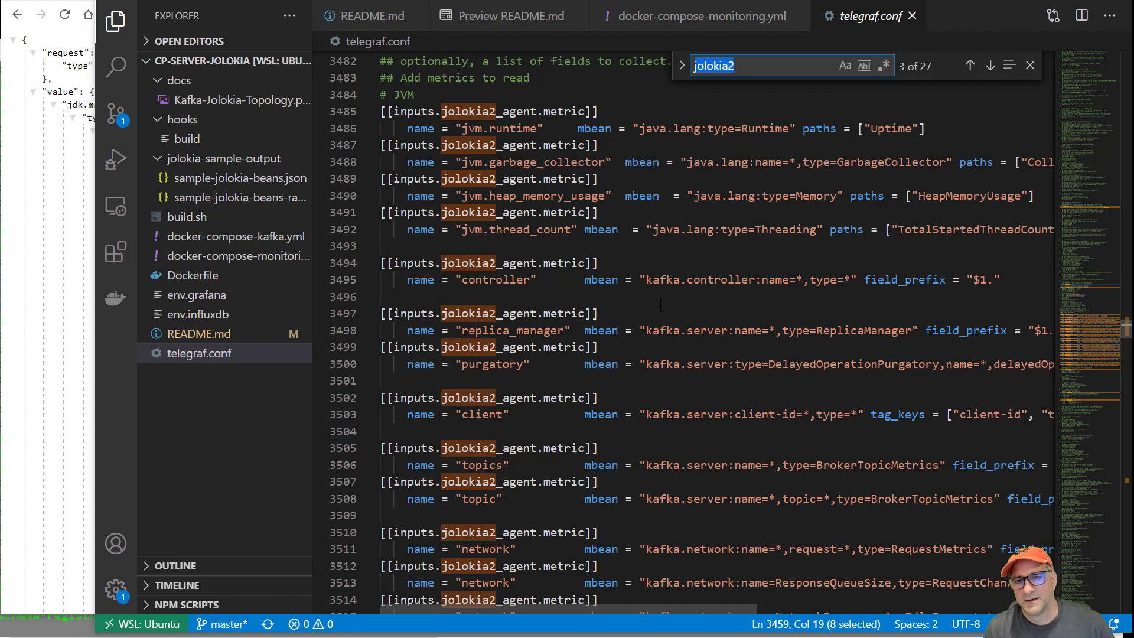
{"action": "scroll", "scroll_direction": "down", "scroll_amount": 3}
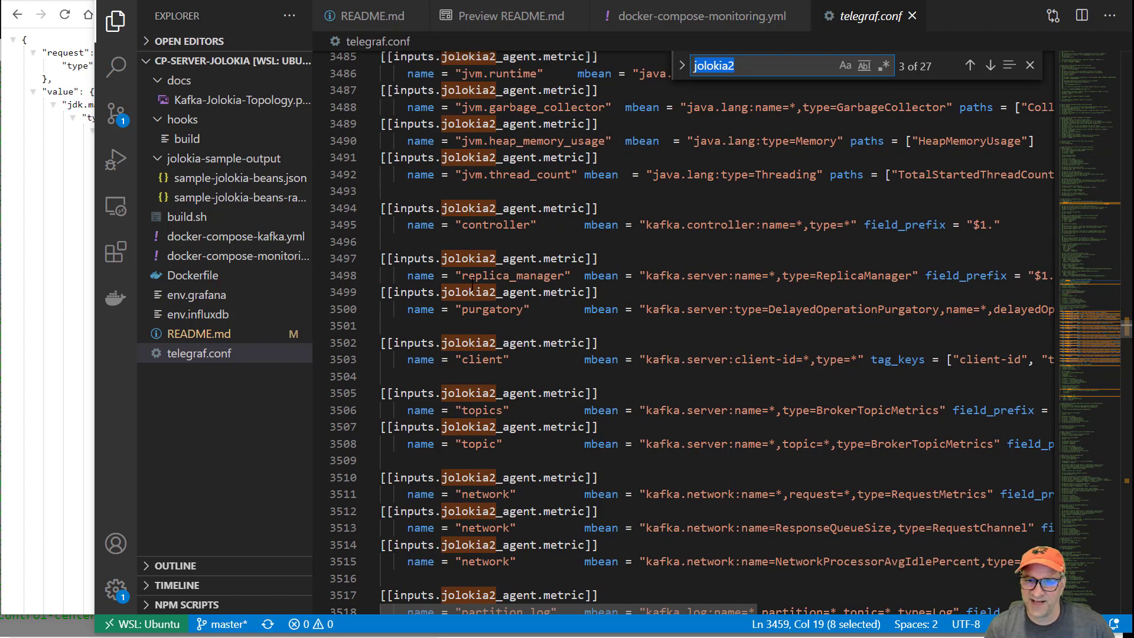
{"action": "mouse_move", "coordinate": [736, 303]}
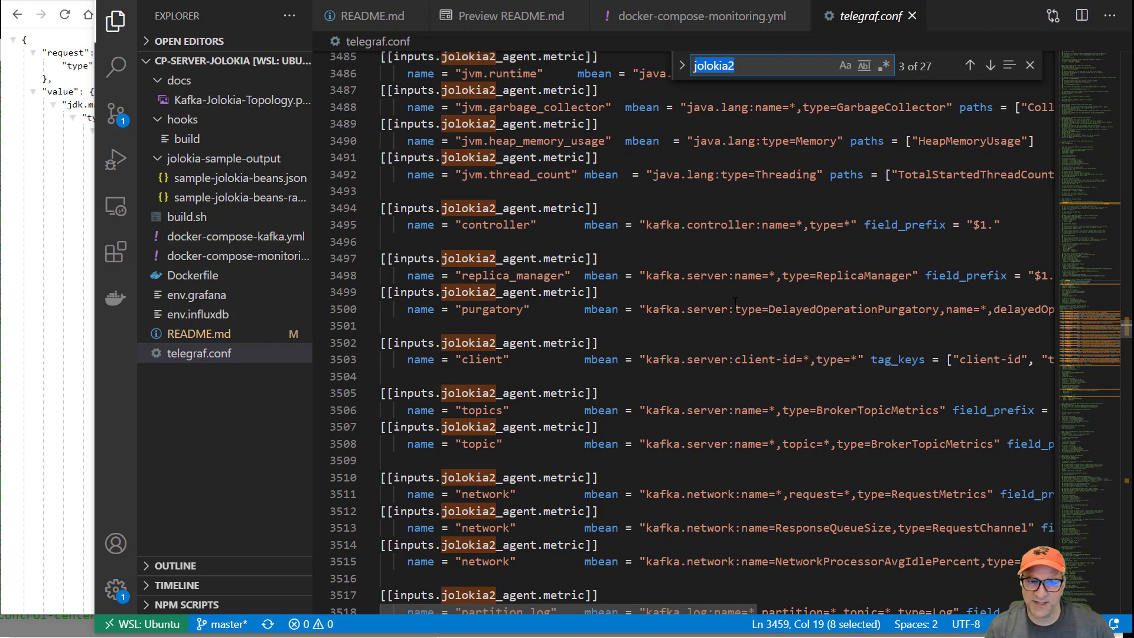
{"action": "scroll", "scroll_direction": "down", "scroll_amount": 3}
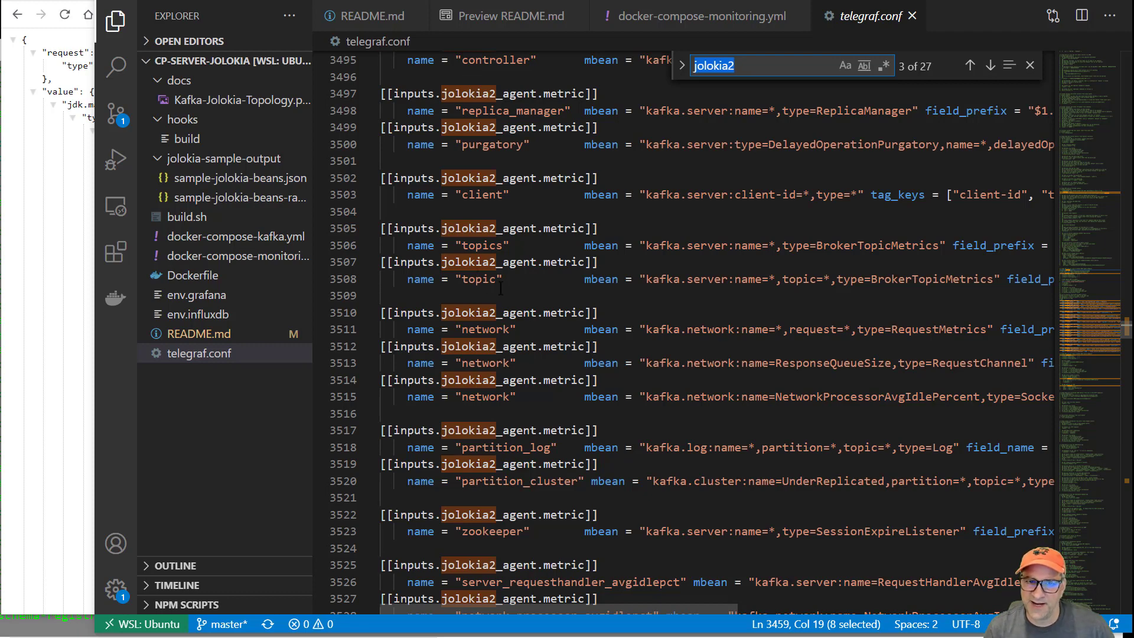
{"action": "mouse_move", "coordinate": [691, 282]}
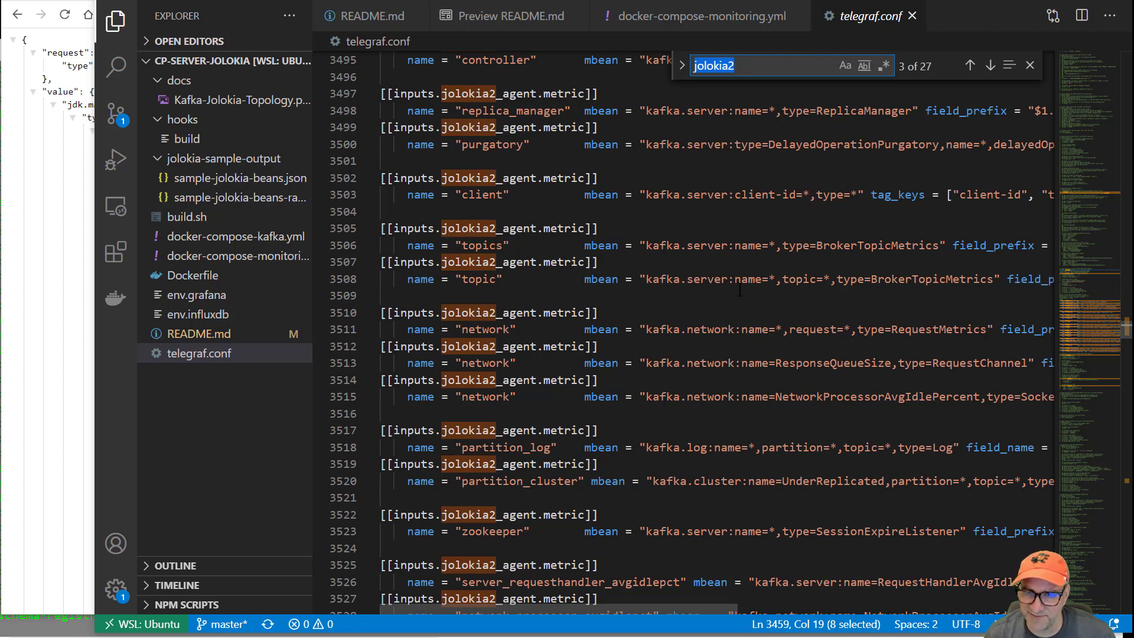
{"action": "mouse_move", "coordinate": [813, 292]}
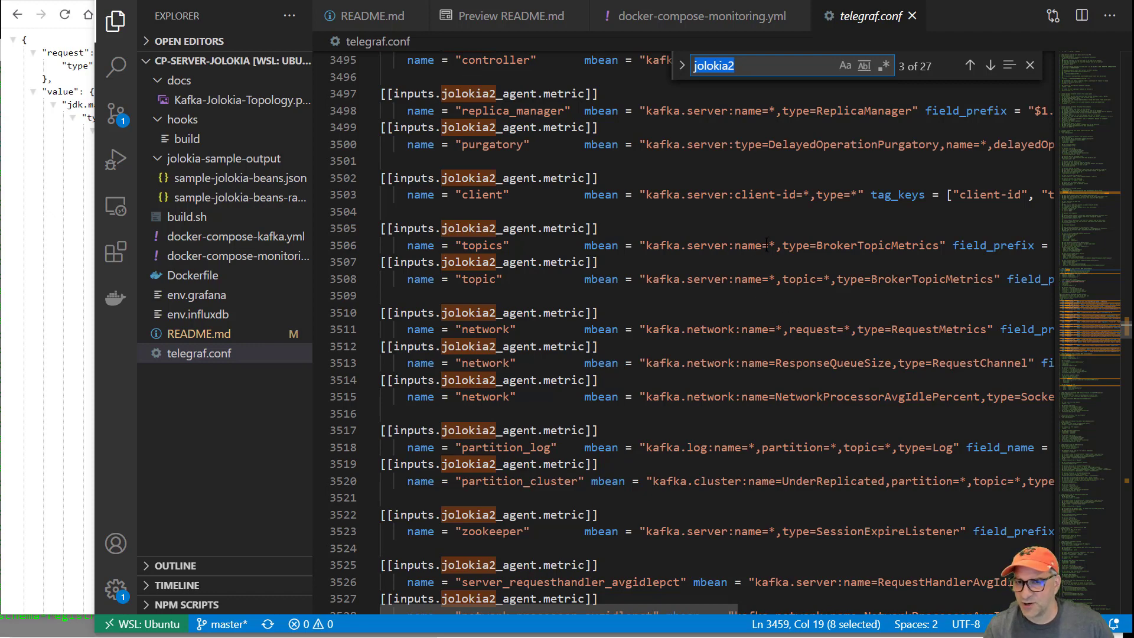
{"action": "mouse_move", "coordinate": [799, 288]}
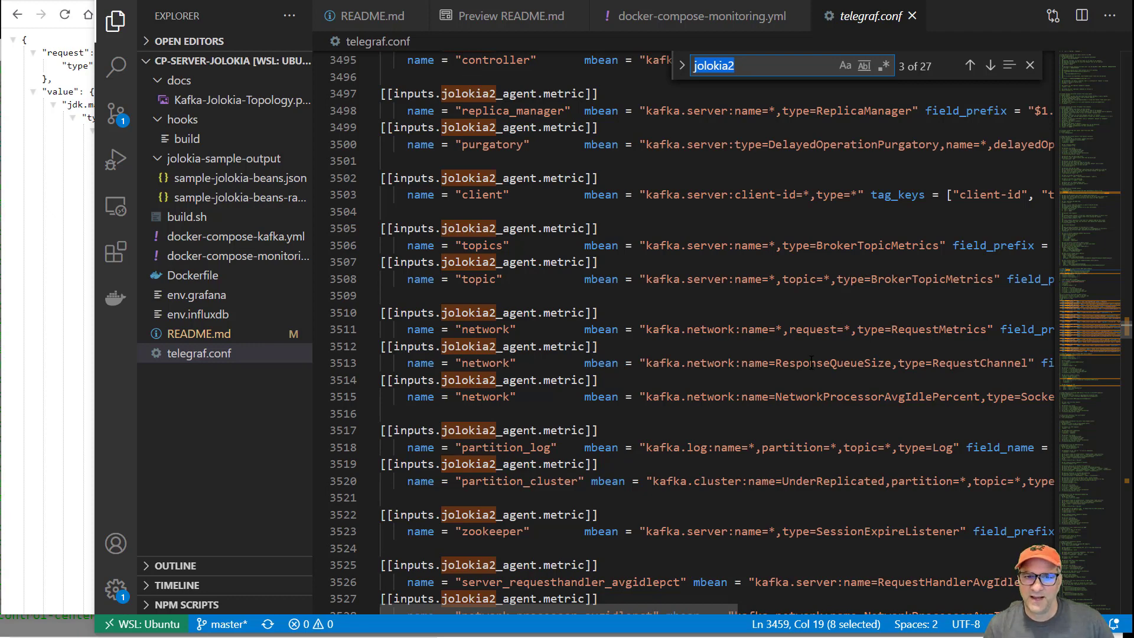
{"action": "scroll", "scroll_direction": "down", "scroll_amount": 3}
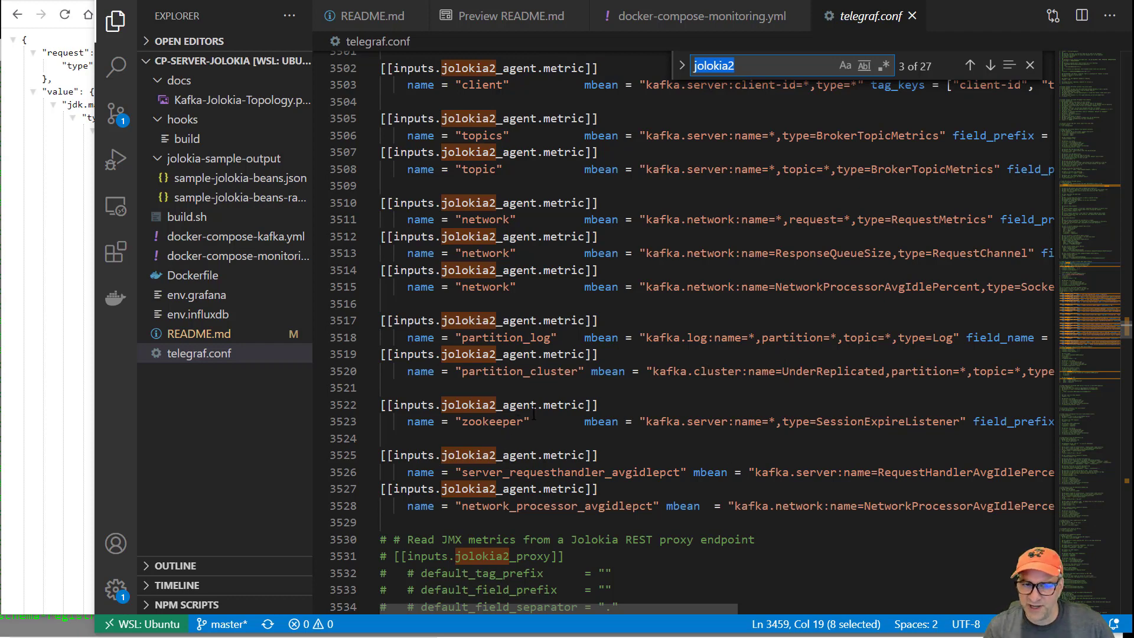
Scroll through the remaining jolokia2_agent Kafka broker metric sections
{"action": "scroll", "scroll_direction": "down", "scroll_amount": 3}
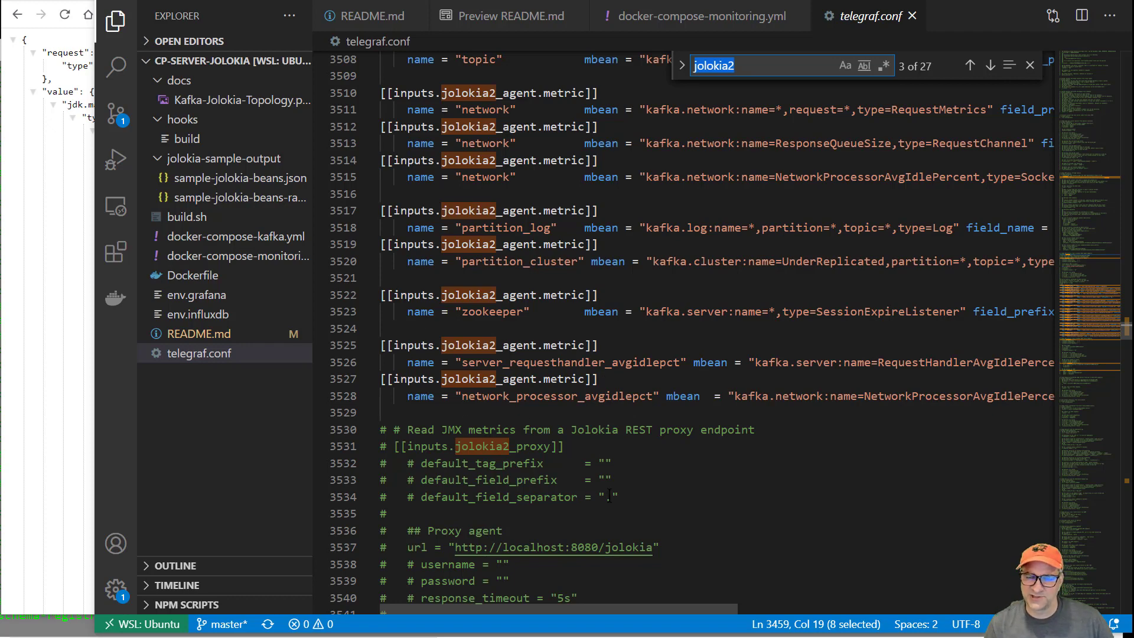
{"action": "scroll", "scroll_direction": "up", "scroll_amount": 3}
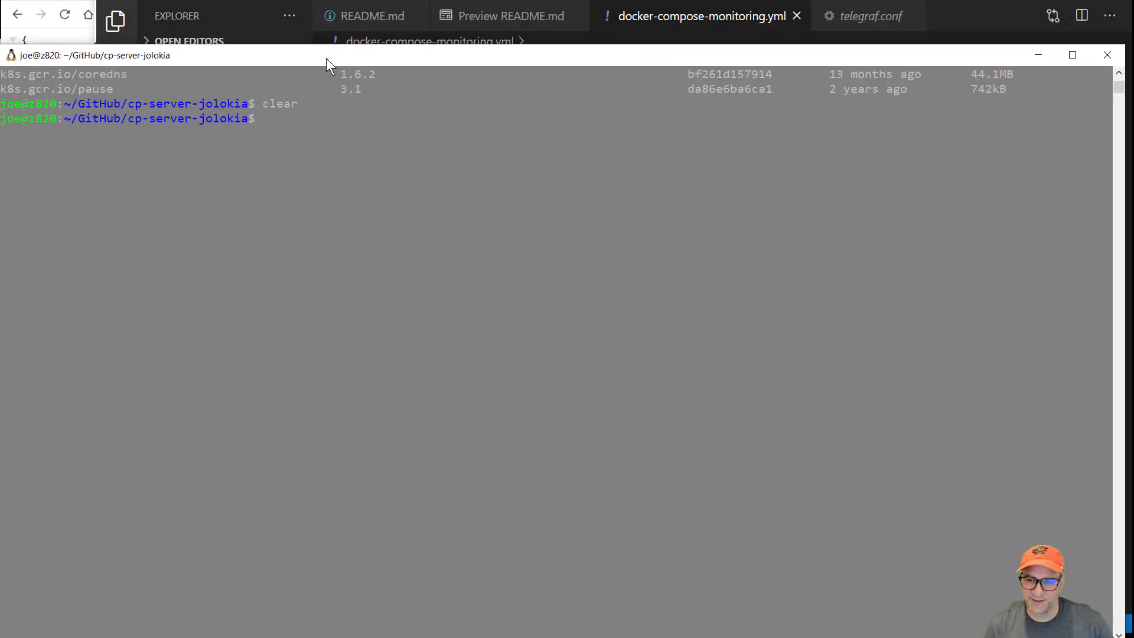
{"action": "mouse_move", "coordinate": [551, 232]}
{"action": "type", "text": "ls"}
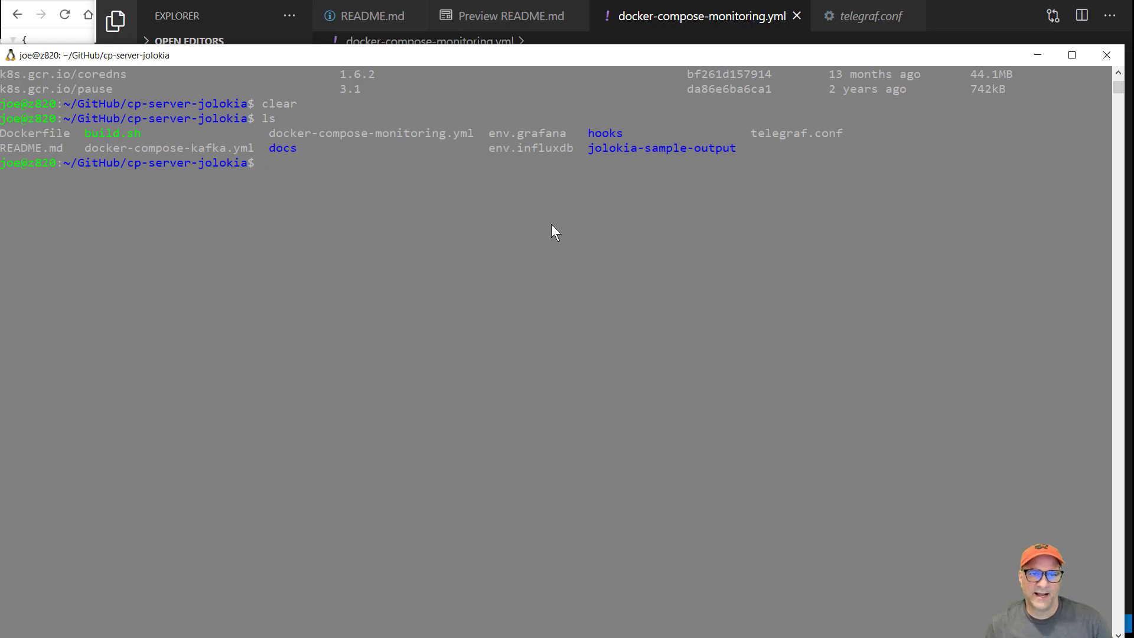
List the project files and the running Confluent Platform containers with docker ps
{"action": "type", "text": "do"}
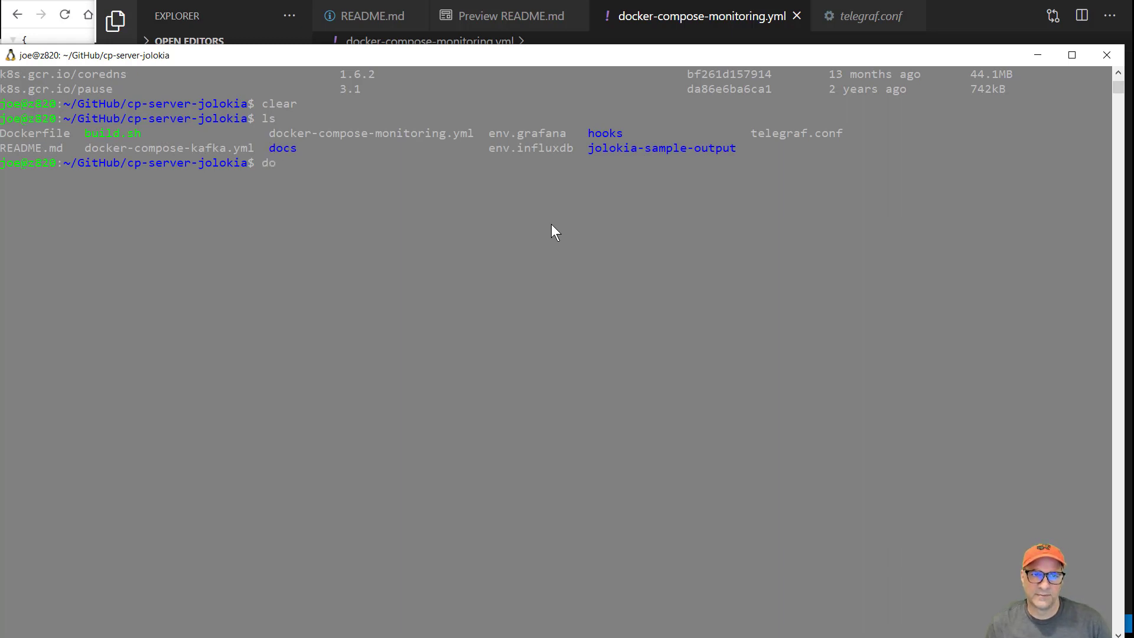
{"action": "key", "text": "Backspace"}
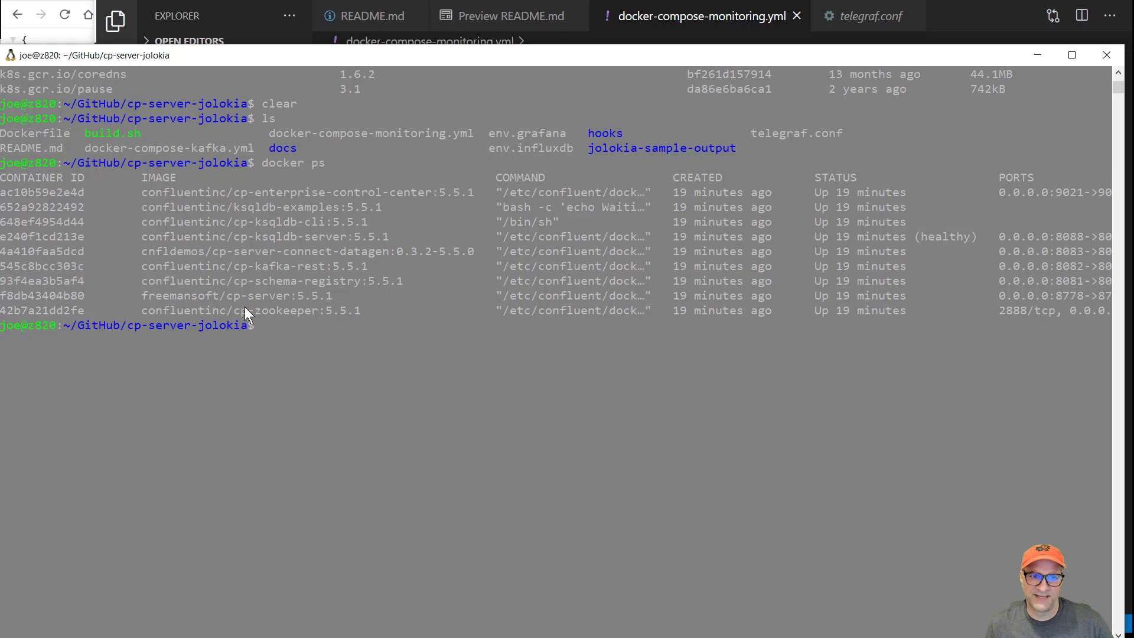
{"action": "mouse_move", "coordinate": [278, 300]}
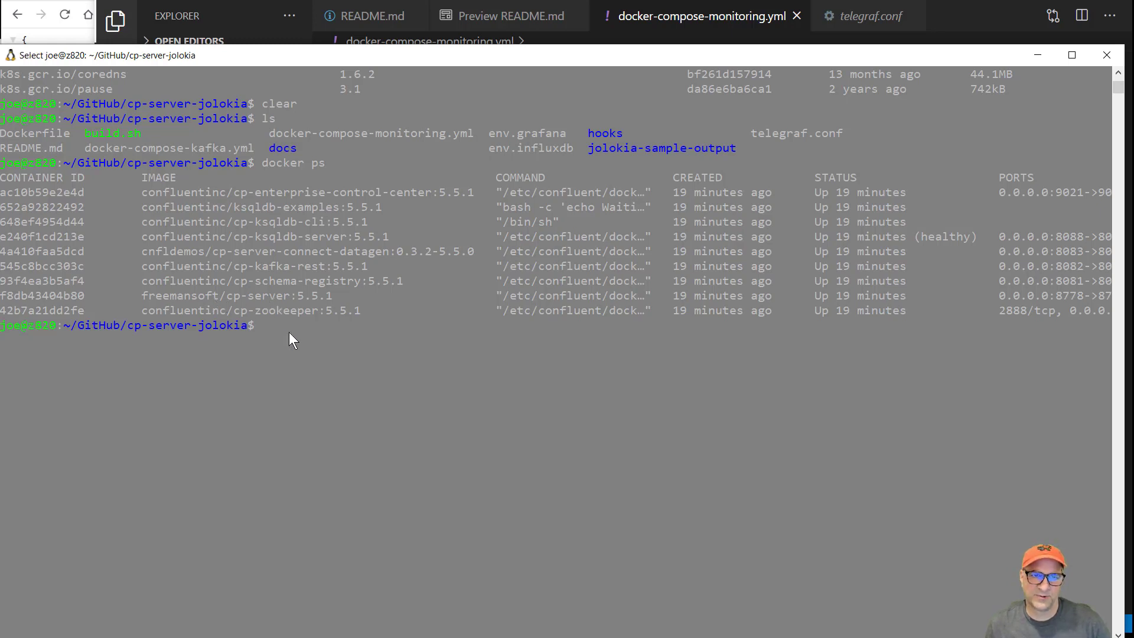
Run 'docker-compose -f docker-compose-monitoring.yml up' to start influxdb, grafana and telegraf
{"action": "type", "text": "docker-compow"}
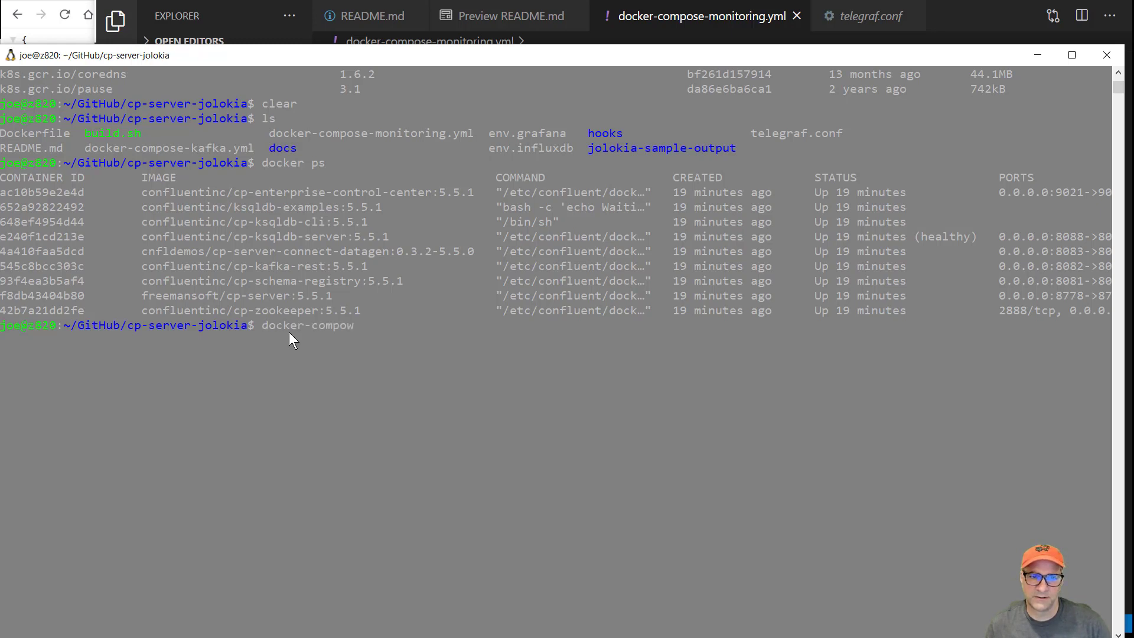
{"action": "type", "text": "e"}
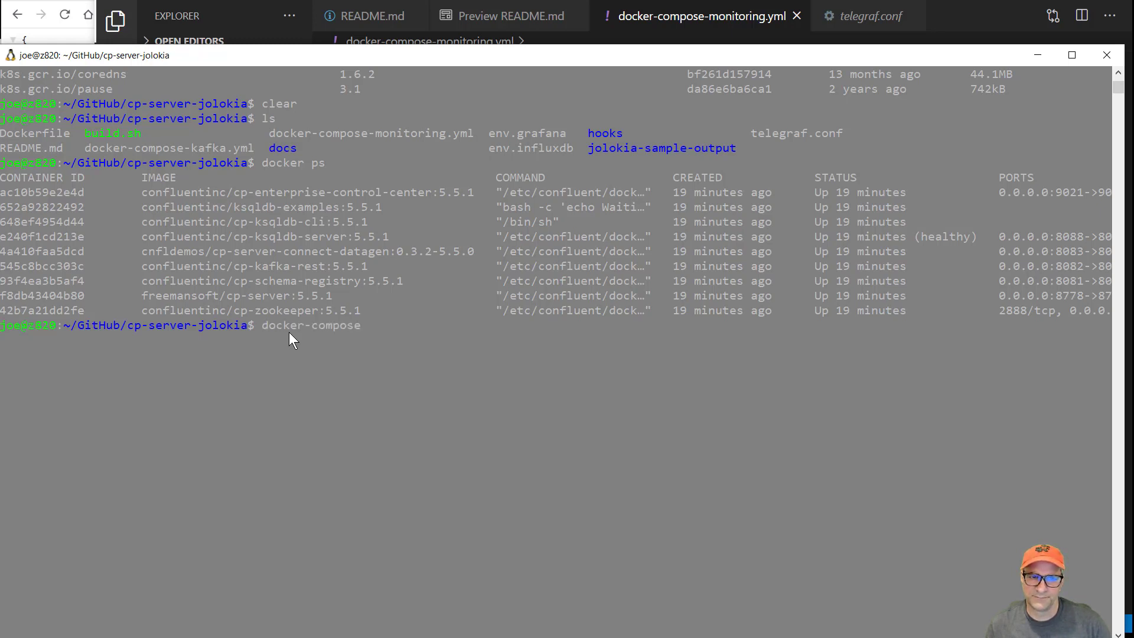
{"action": "type", "text": "-f"}
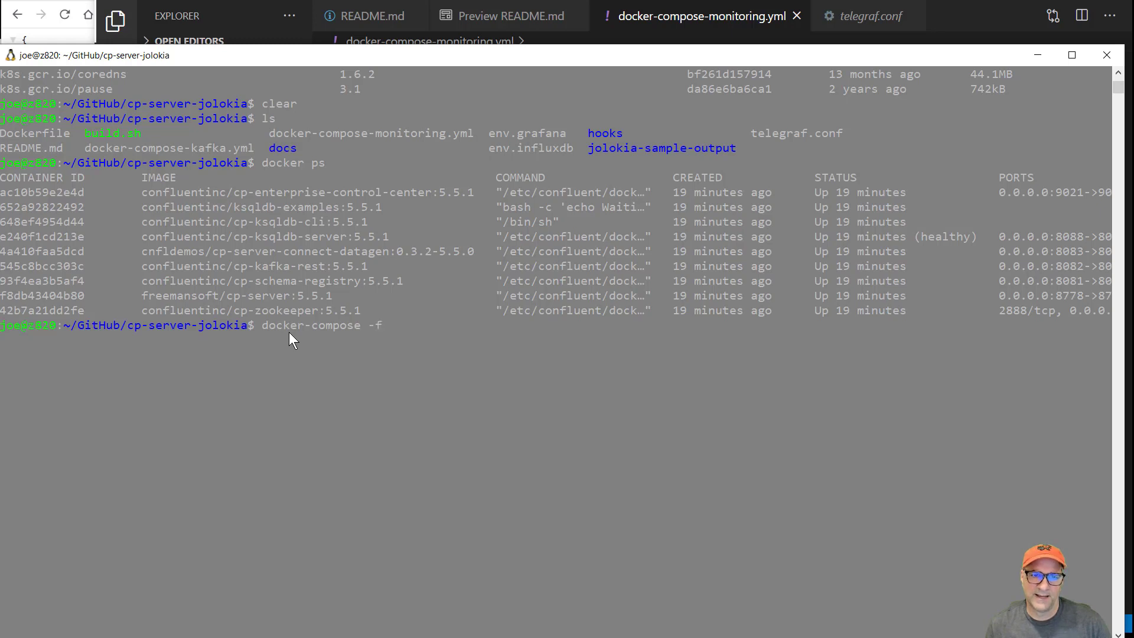
{"action": "type", "text": "docker-compose-"}
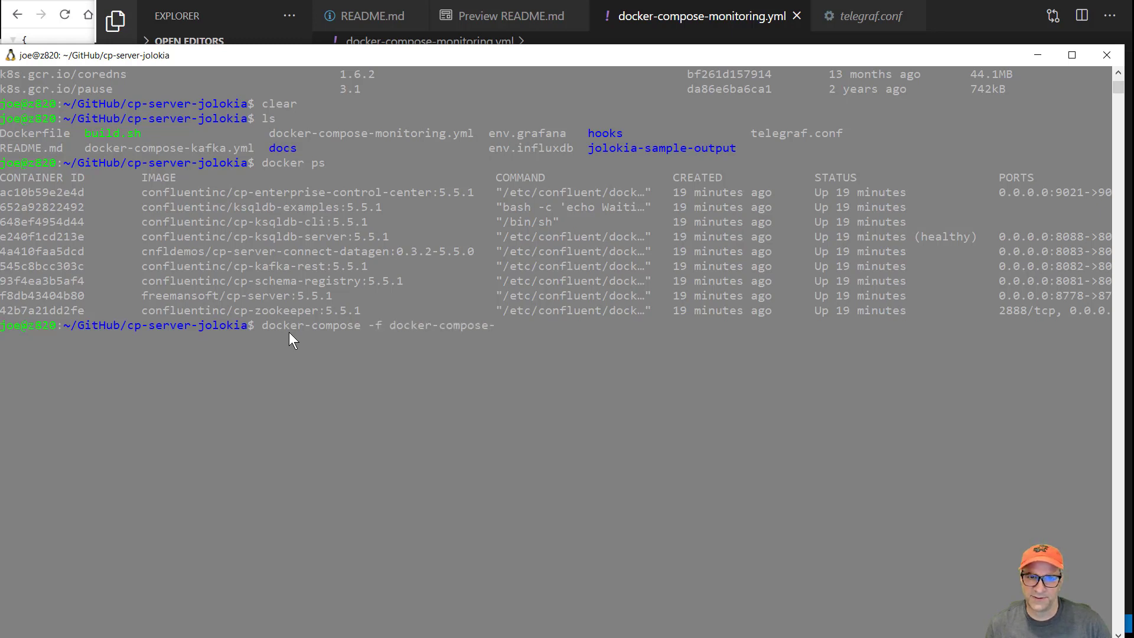
{"action": "type", "text": "monitoring.yml u"}
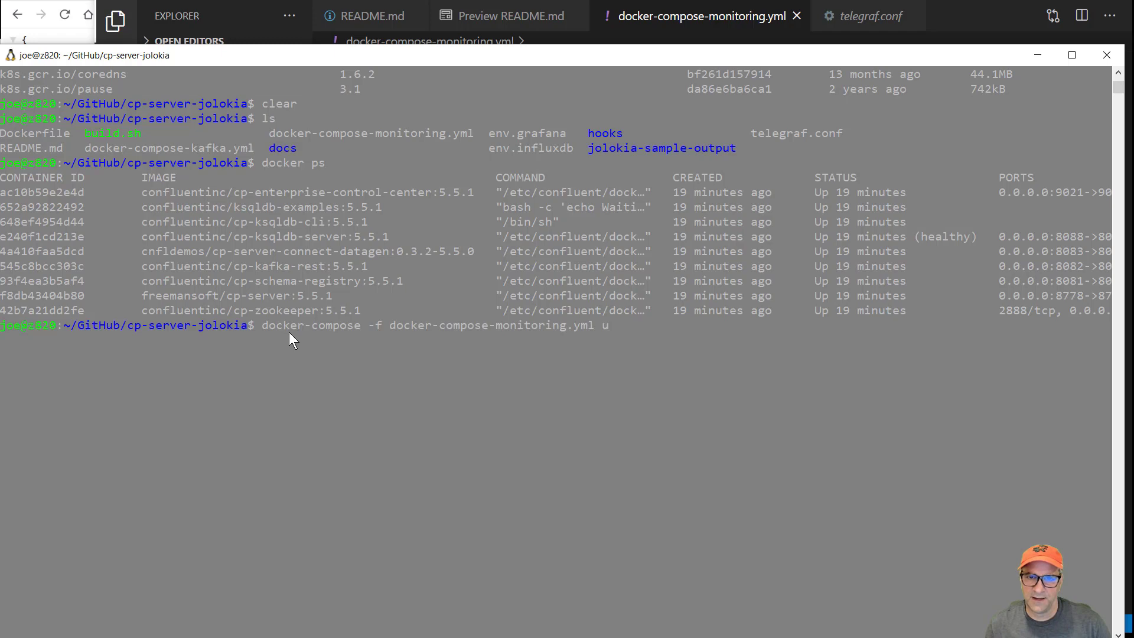
{"action": "key", "text": "Return"}
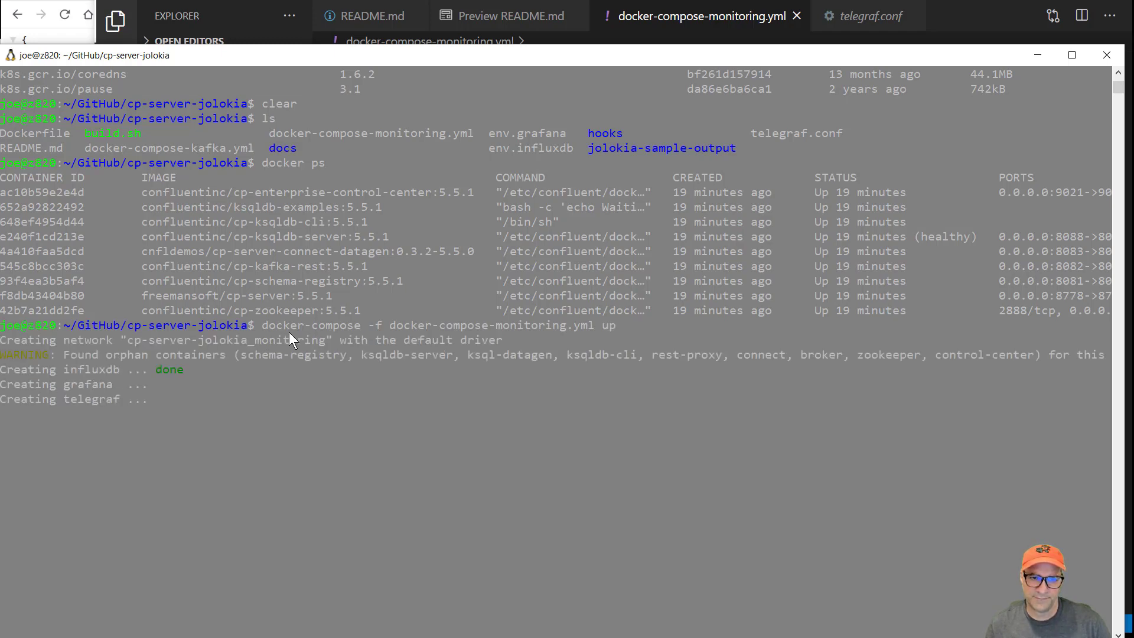
{"action": "scroll", "scroll_direction": "down", "scroll_amount": 3}
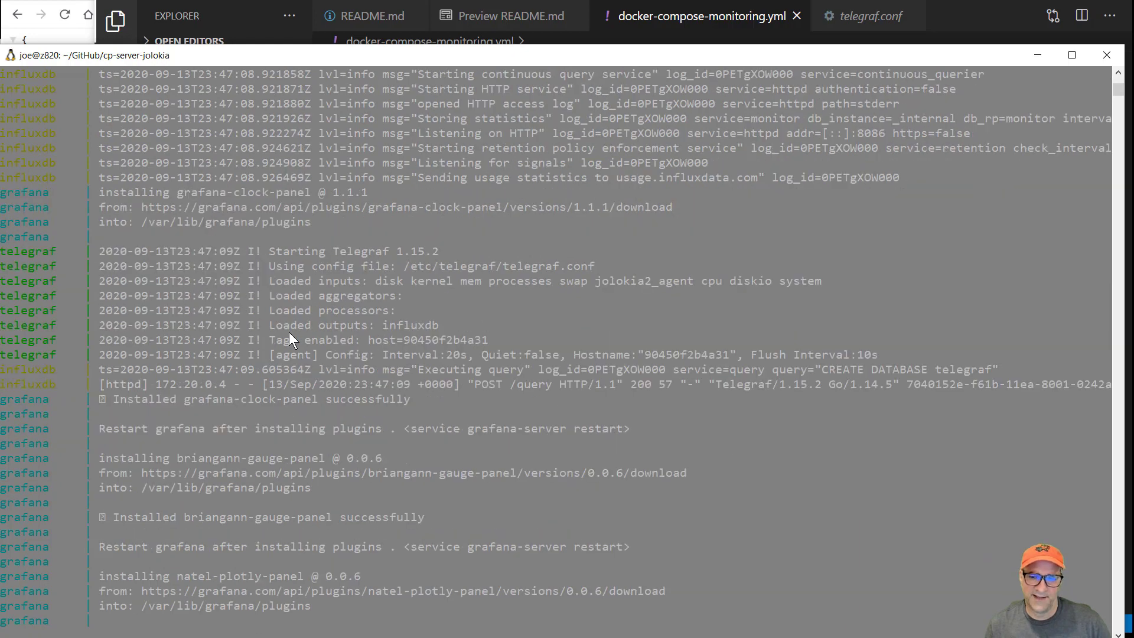
{"action": "scroll", "scroll_direction": "down", "scroll_amount": 3}
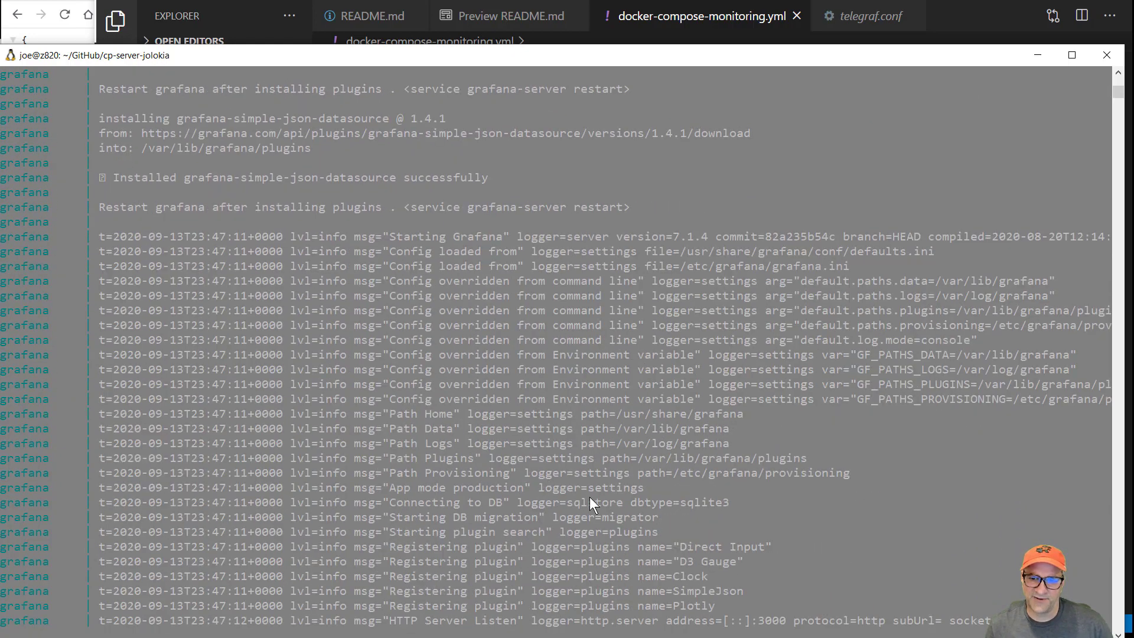